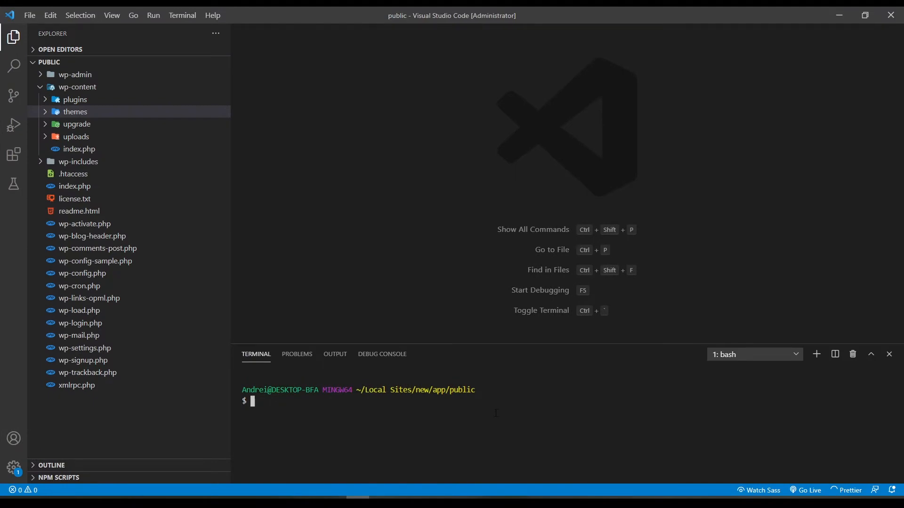
- Change into wp-content/themes/ and git clone the ab-wp-startertheme repository there
text(c)
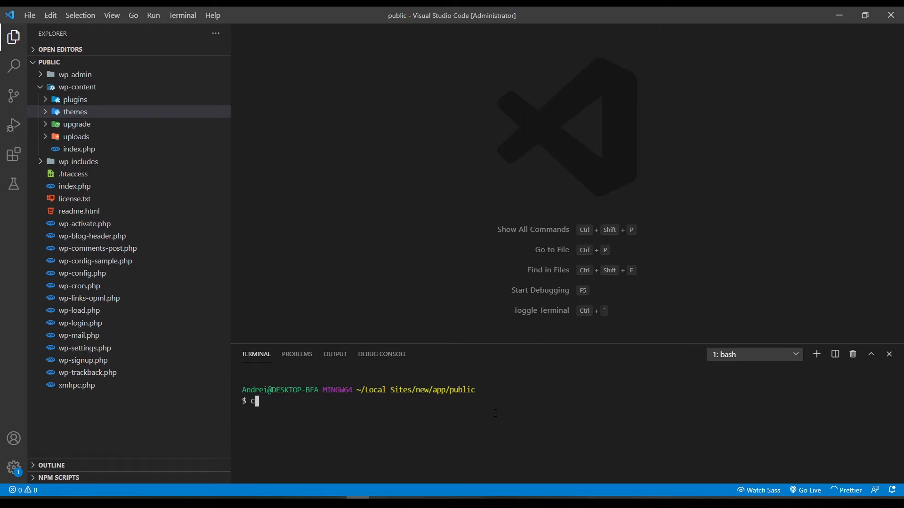
text(cd wp-content/themes/)
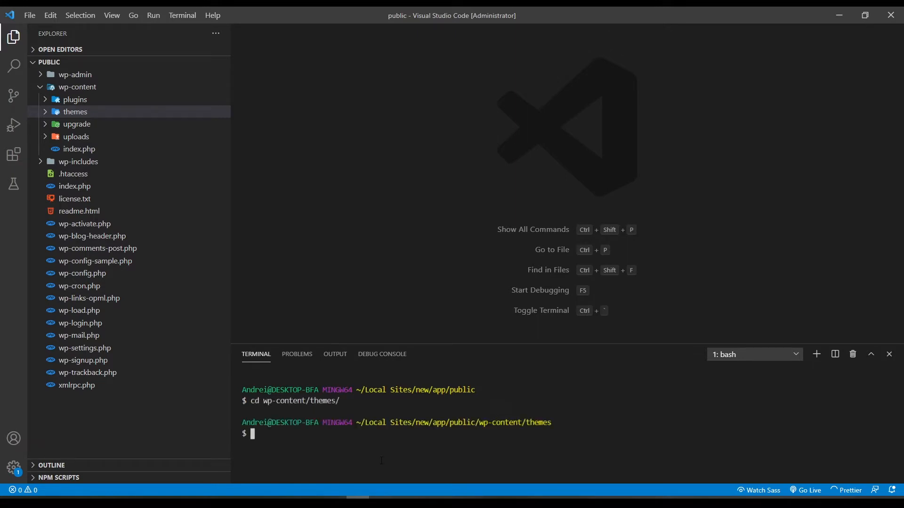
text(git)
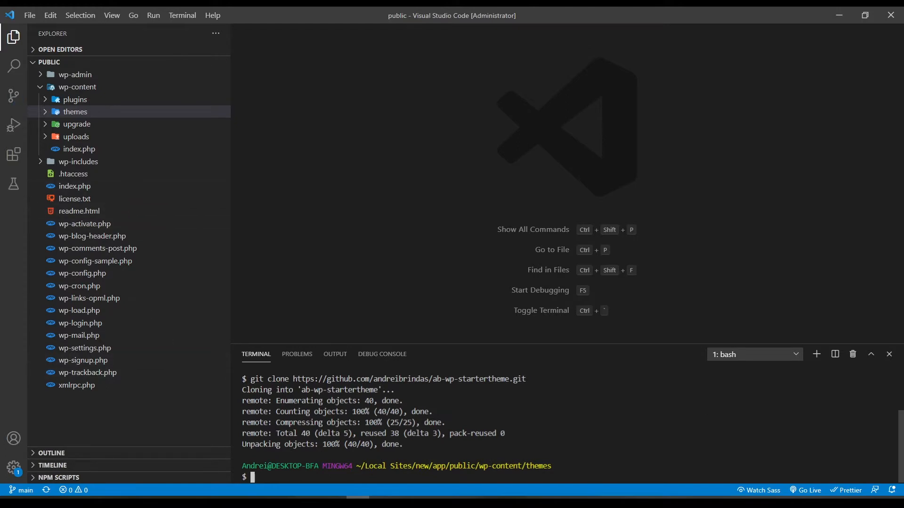
- Expand themes and ab-wp-startertheme in Explorer and cd into the cloned theme folder
click(75, 111)
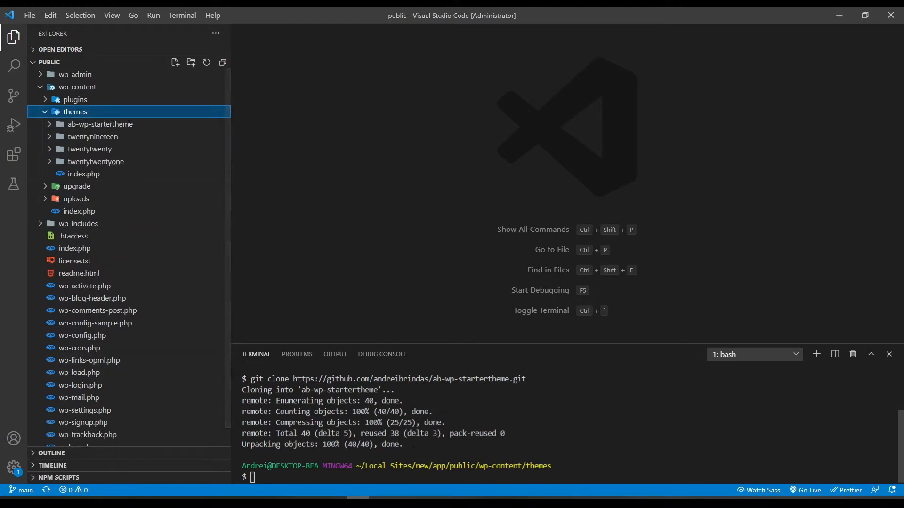
click(78, 224)
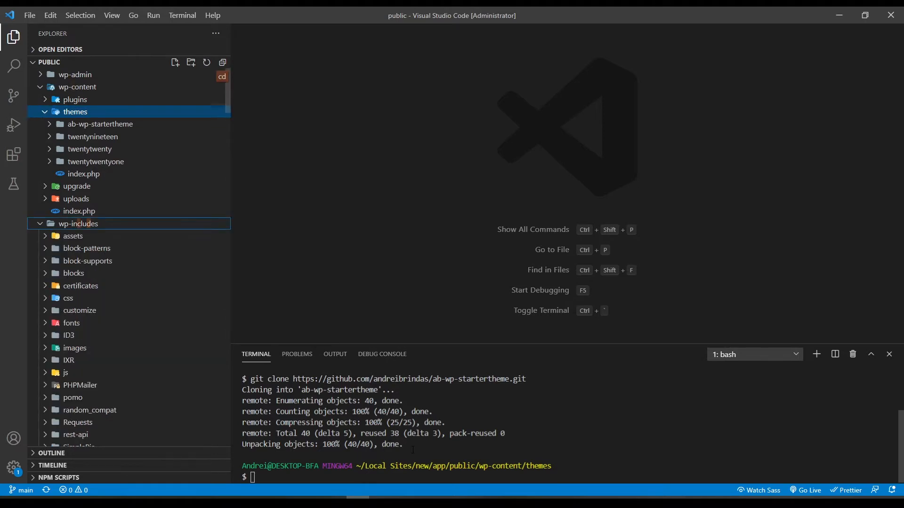
text(cd ab-wp-startertheme/)
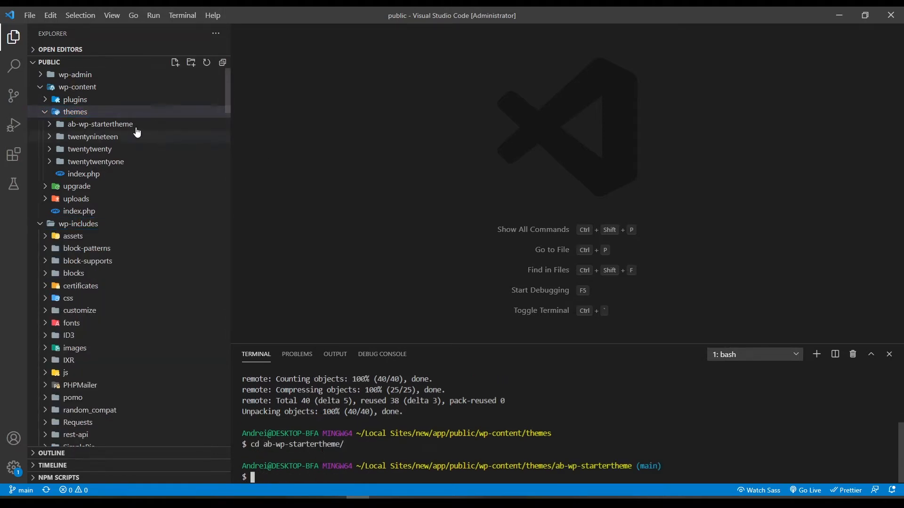
click(99, 125)
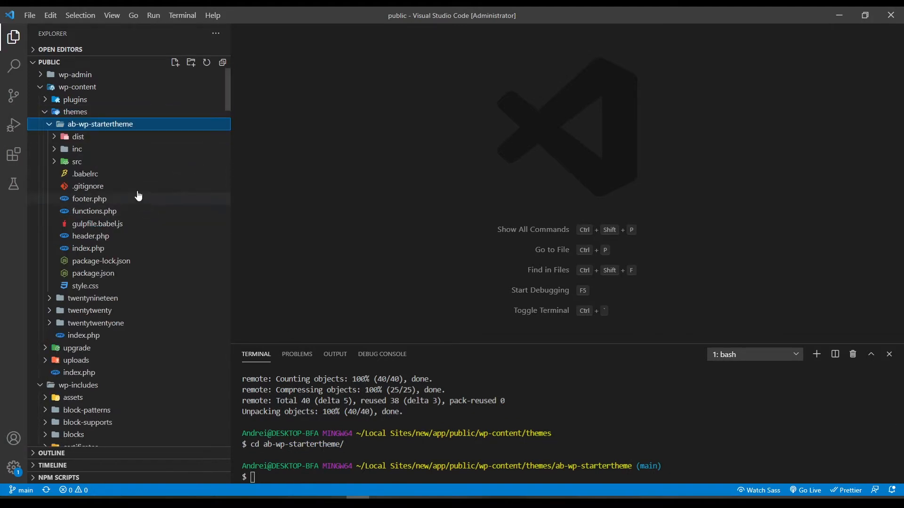
mouse_move(111, 232)
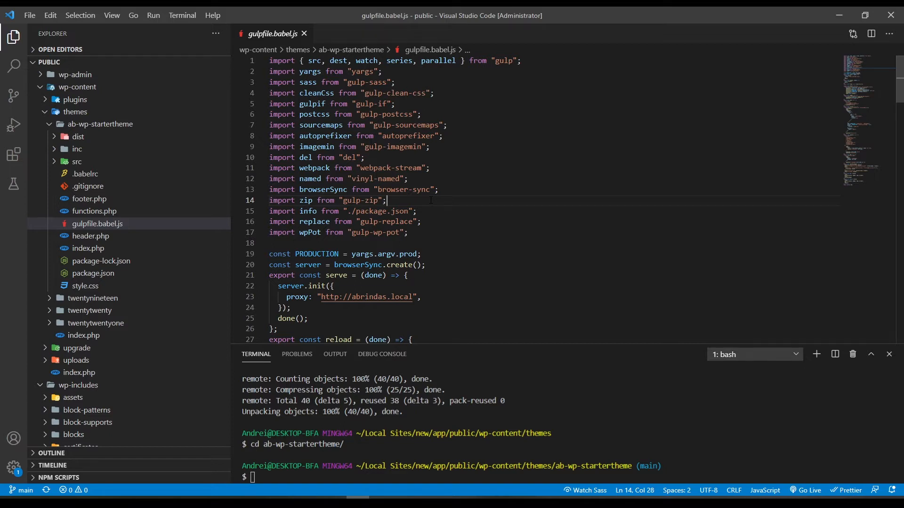
- Select the abrindas site name in the Browsersync proxy URL to replace it with the local site
scroll(down, 3)
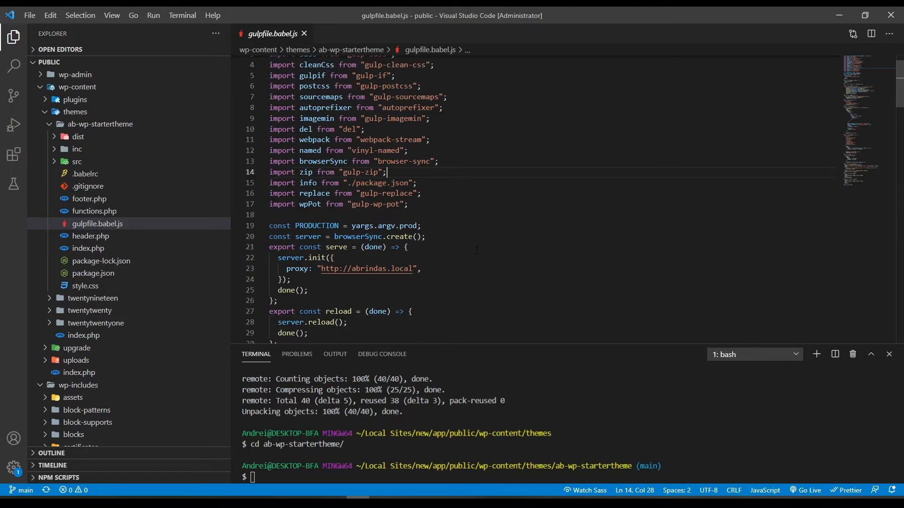
double_click(368, 269)
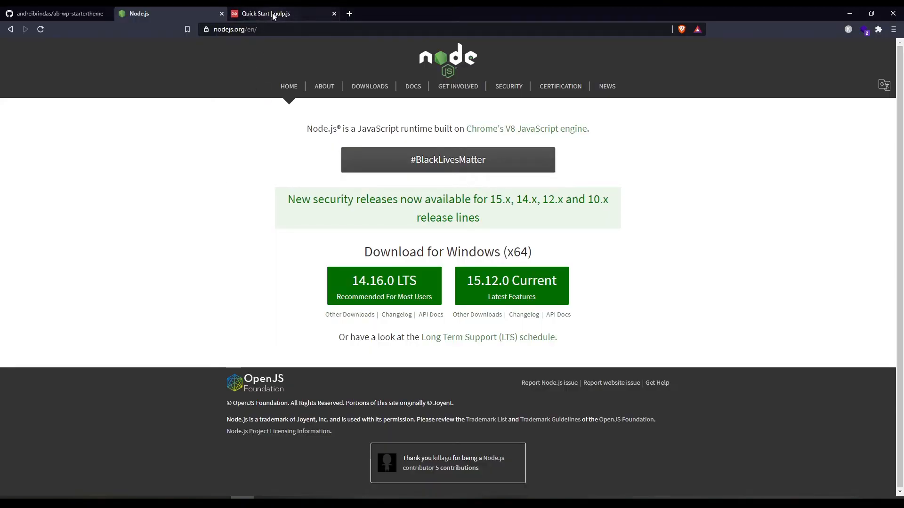
- Review the gulp.js Quick Start's node, npm and npx version checks in the browser
click(272, 13)
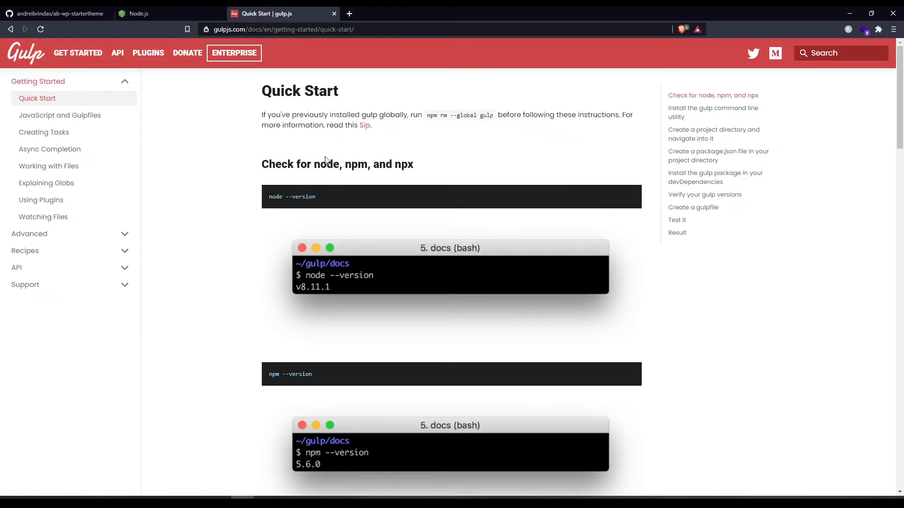
scroll(down, 3)
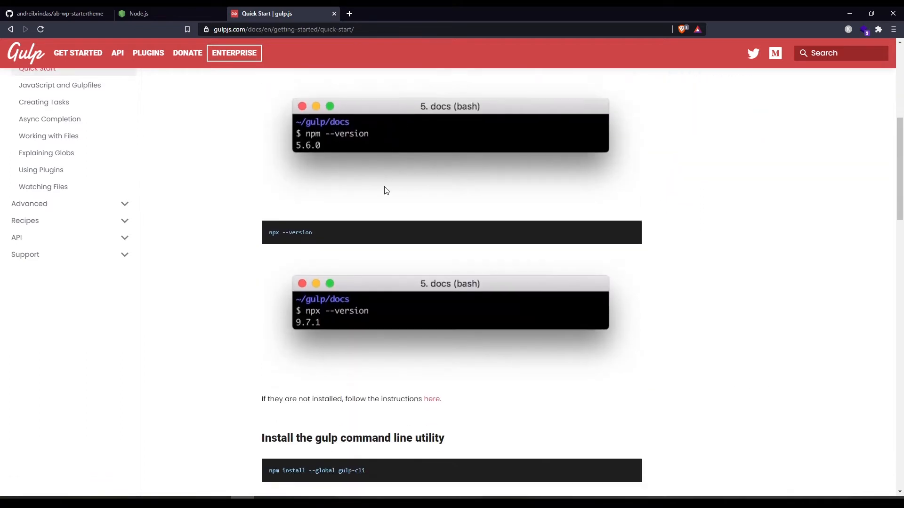
scroll(down, 3)
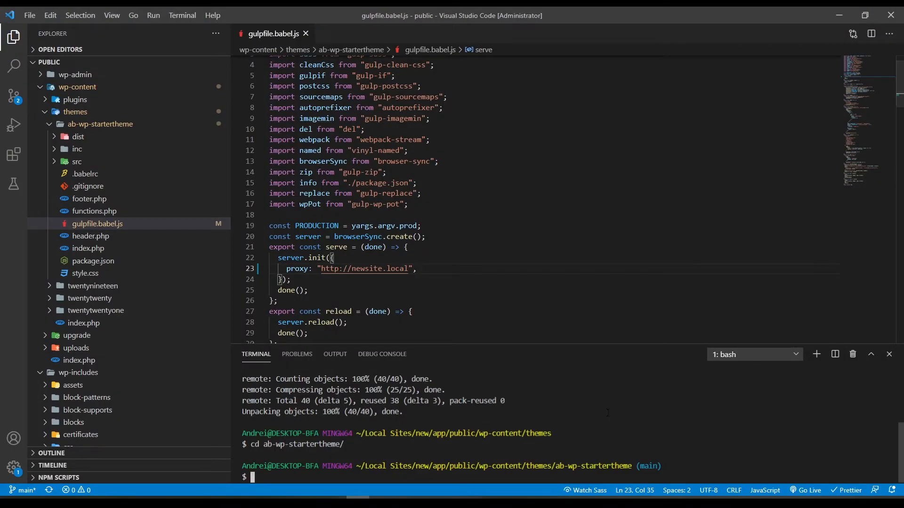
- Run npm install in the theme folder, adding 1332 packages into node_modules
text(npm install)
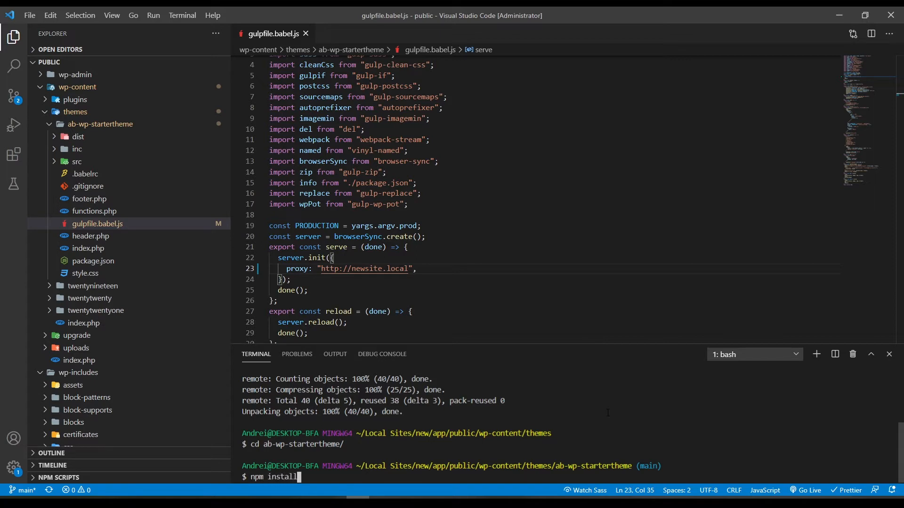
key(Enter)
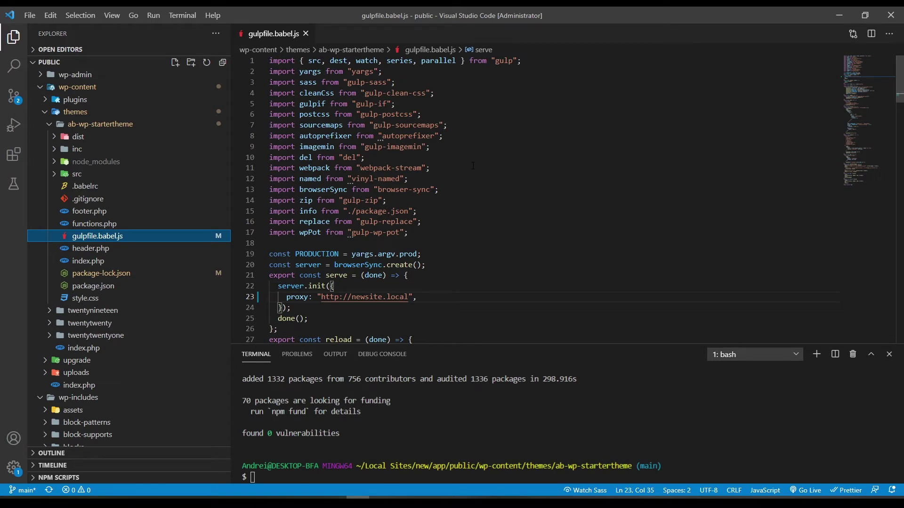
mouse_move(401, 265)
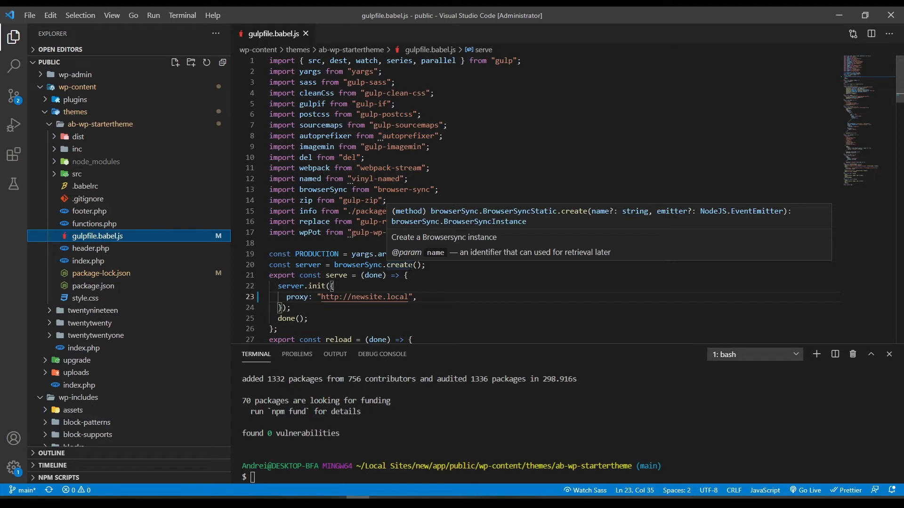
mouse_move(149, 147)
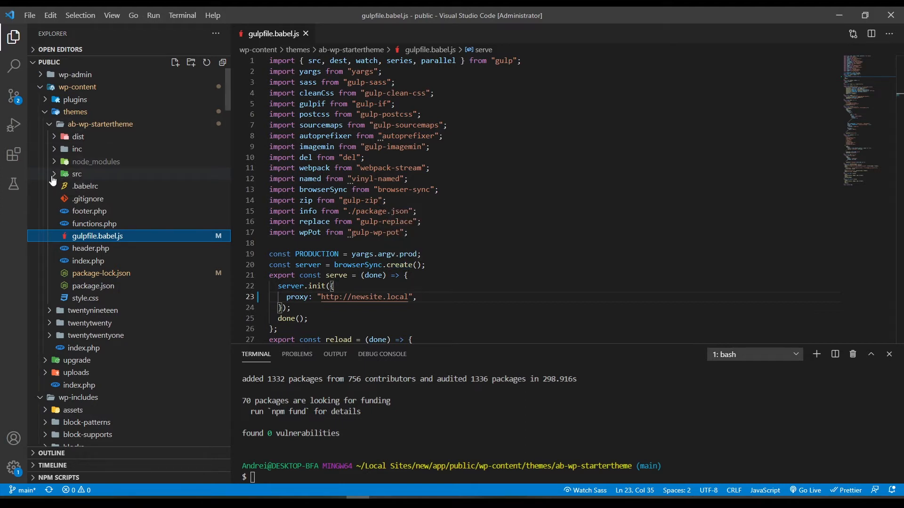
- Browse the theme's src images and js folders, glancing at admin.js and the components folder
click(77, 173)
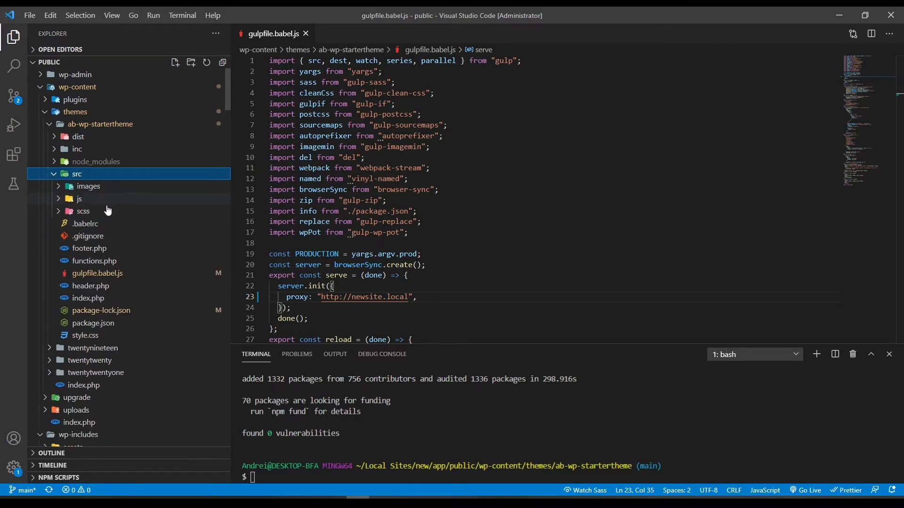
mouse_move(117, 194)
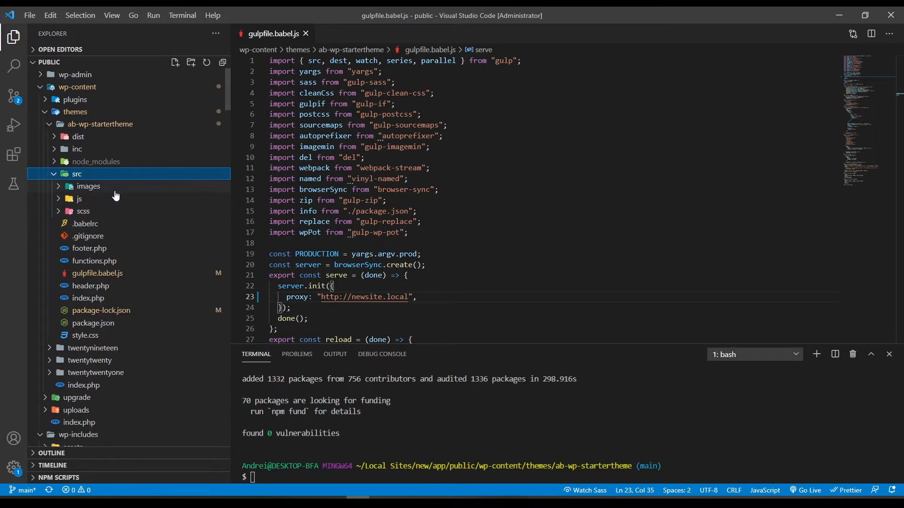
click(89, 186)
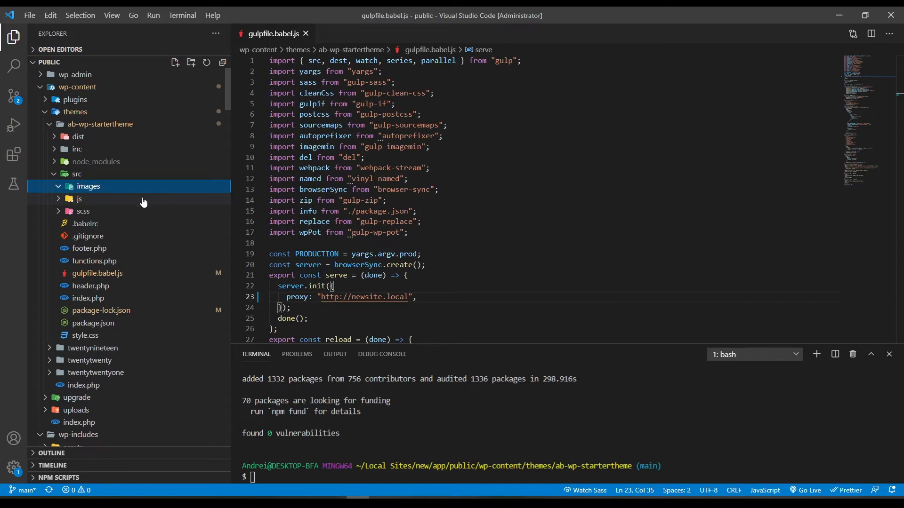
click(80, 199)
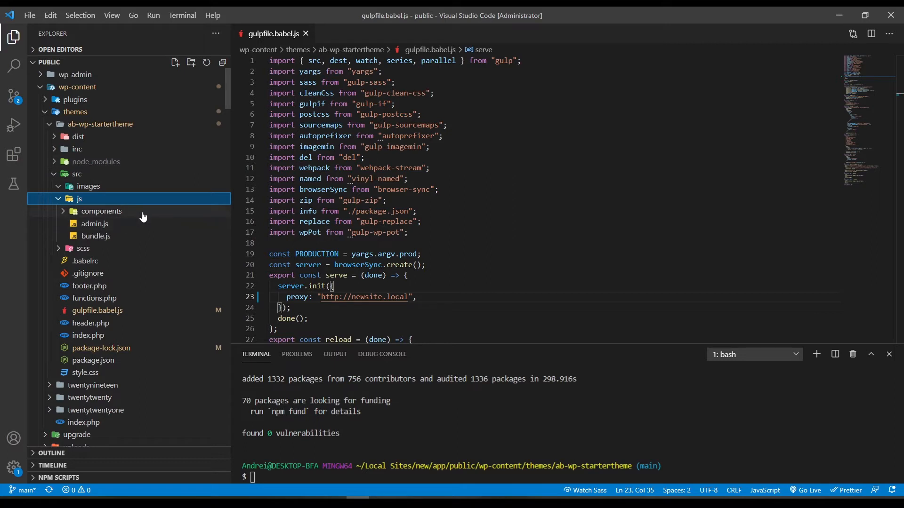
mouse_move(161, 231)
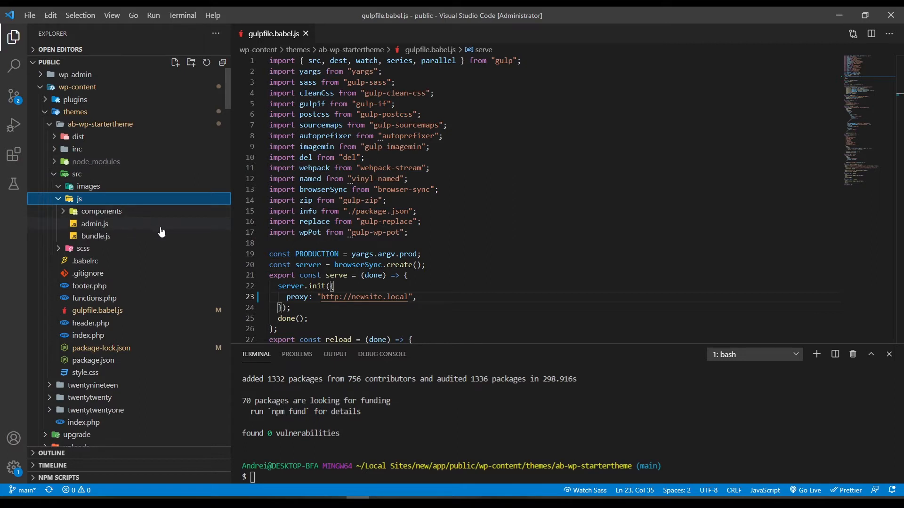
mouse_move(95, 224)
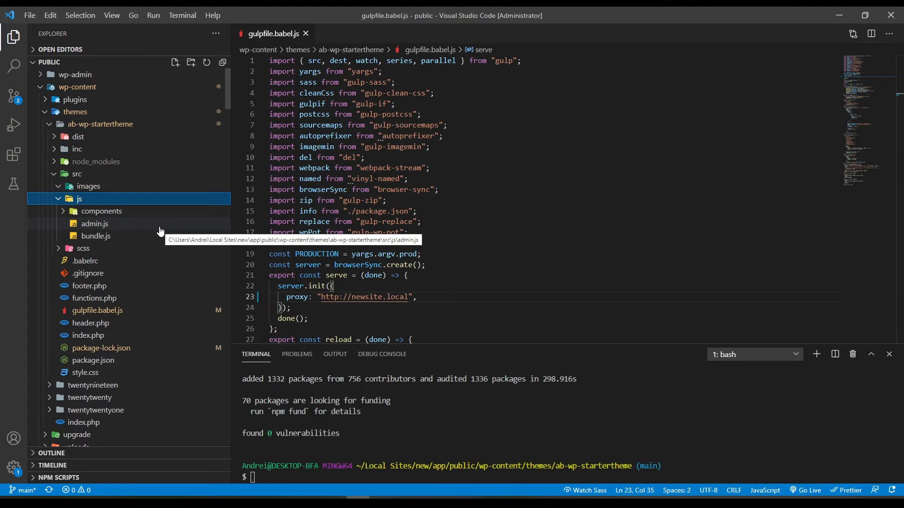
double_click(94, 224)
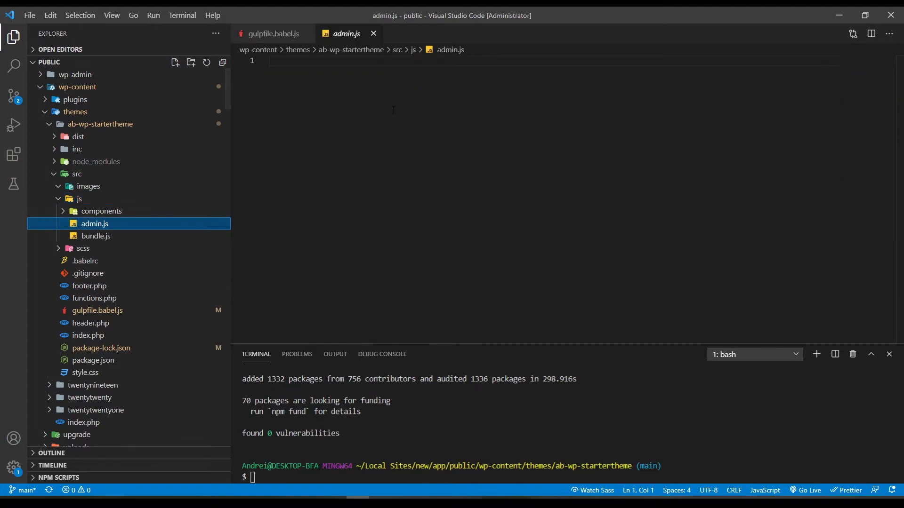
click(273, 34)
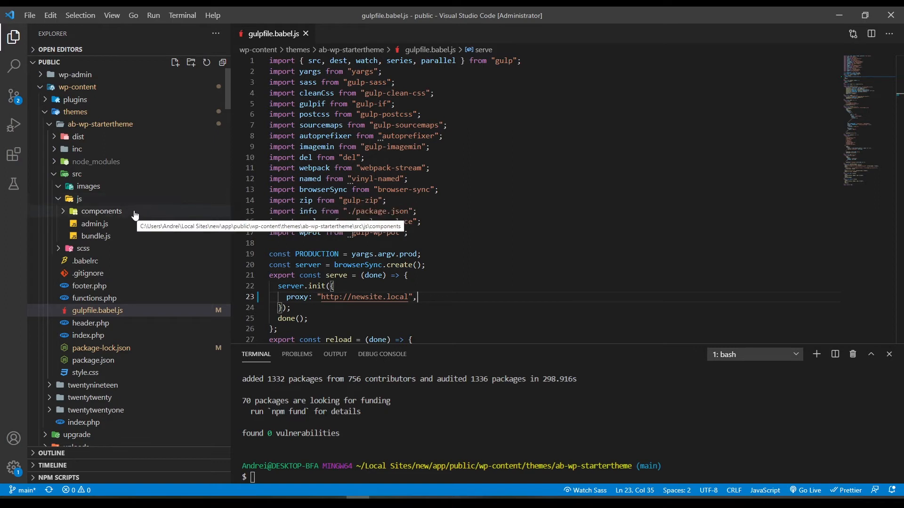
click(102, 211)
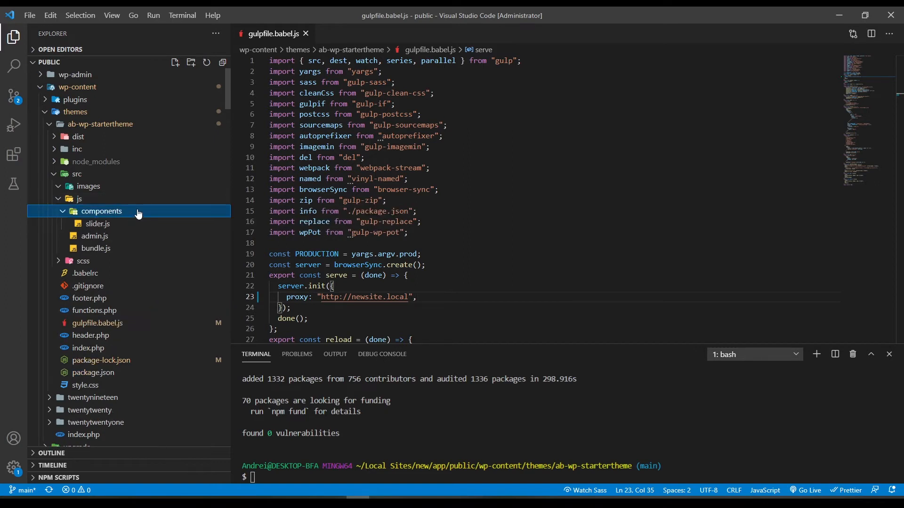
mouse_move(143, 211)
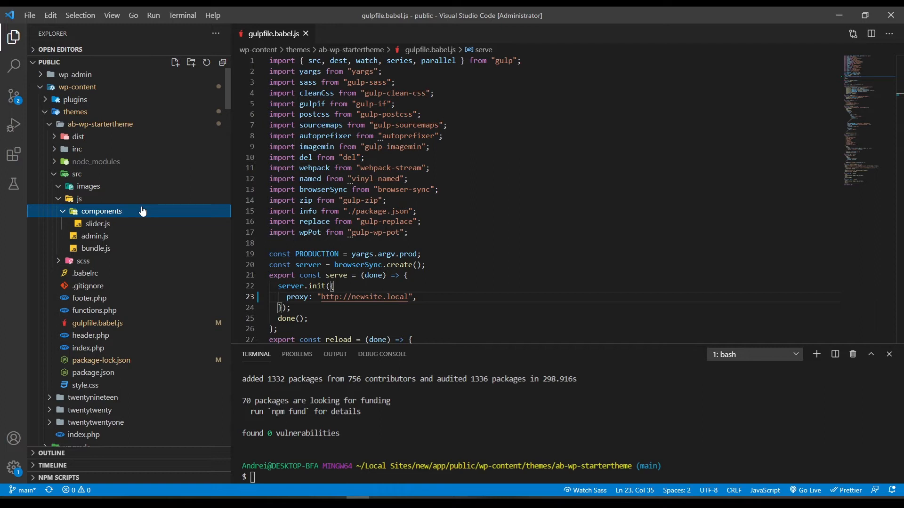
mouse_move(117, 224)
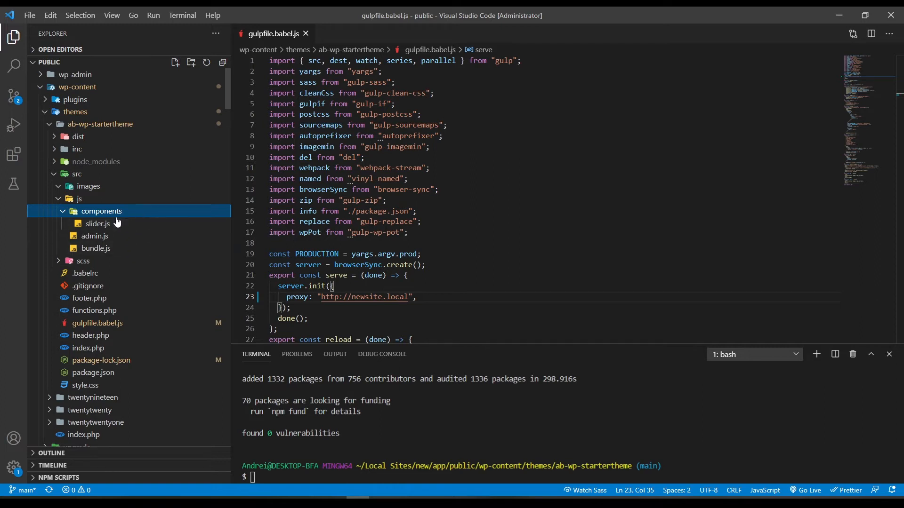
- View slider.js, then add a blank line after the slider import in bundle.js and save
double_click(98, 224)
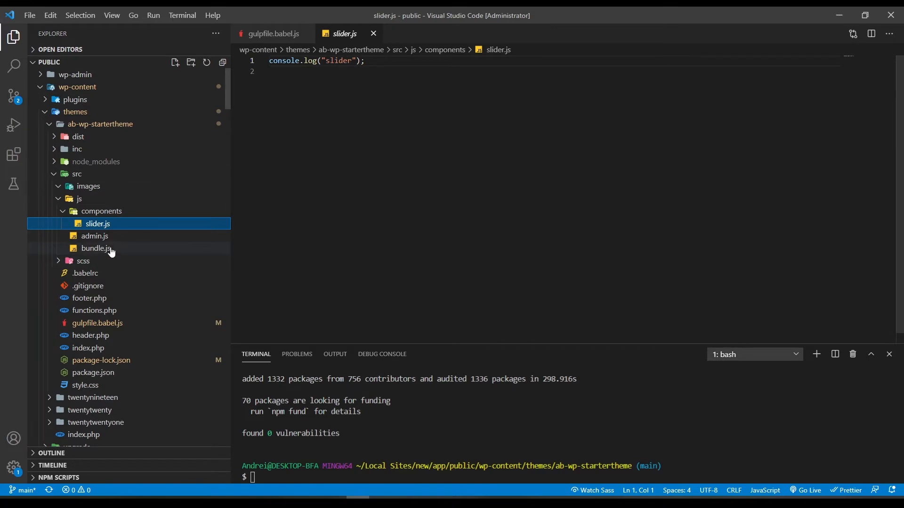
click(96, 248)
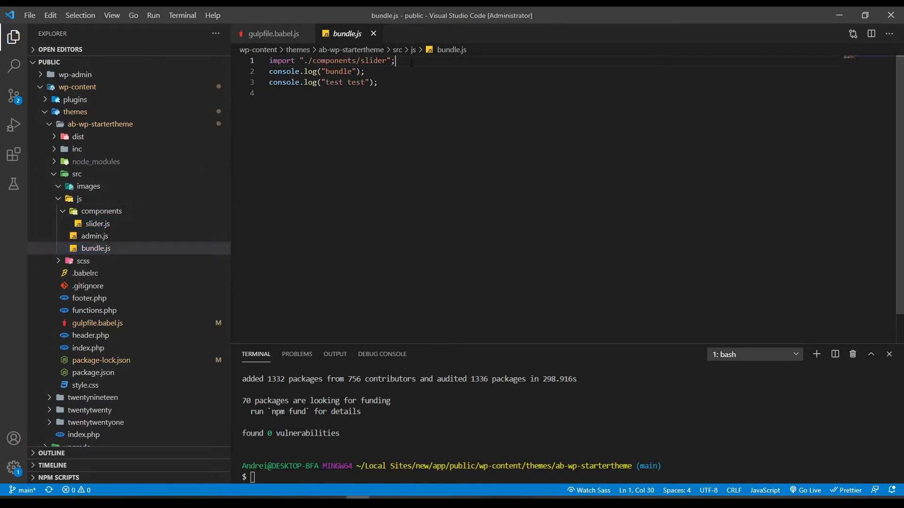
key(Enter)
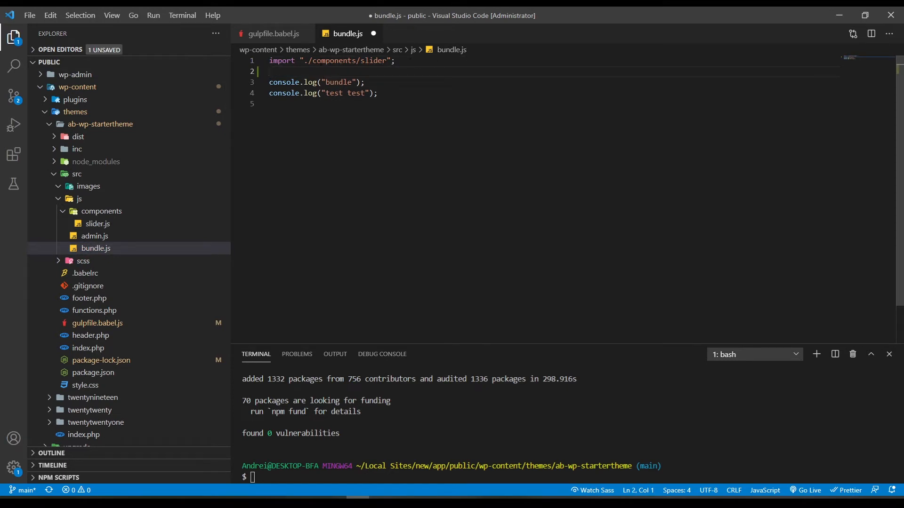
double_click(371, 61)
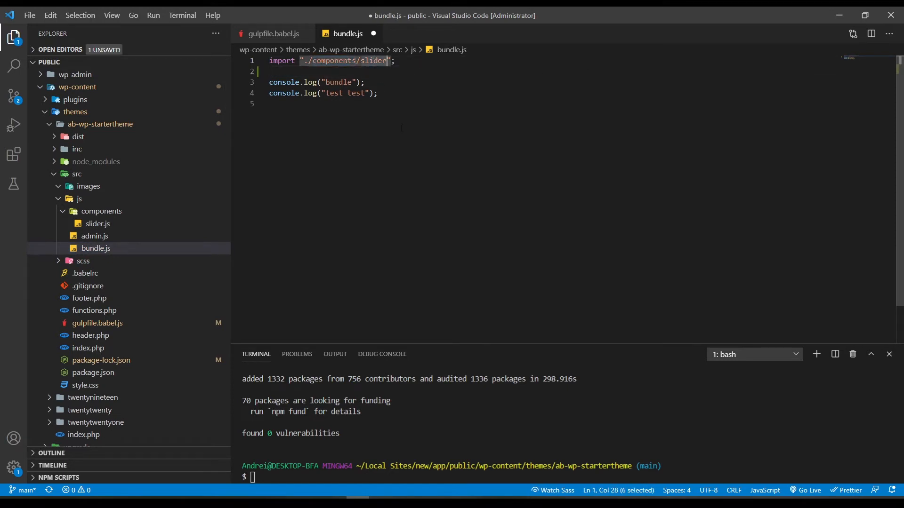
key(Ctrl+S)
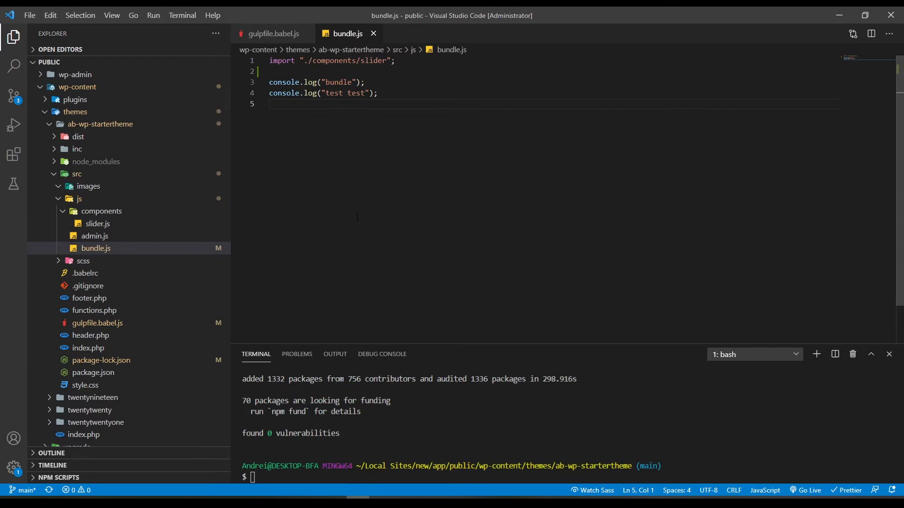
- Leave only the slider.scss import in bundle.scss, deleting the colour variable and pink body rule, and save
click(83, 261)
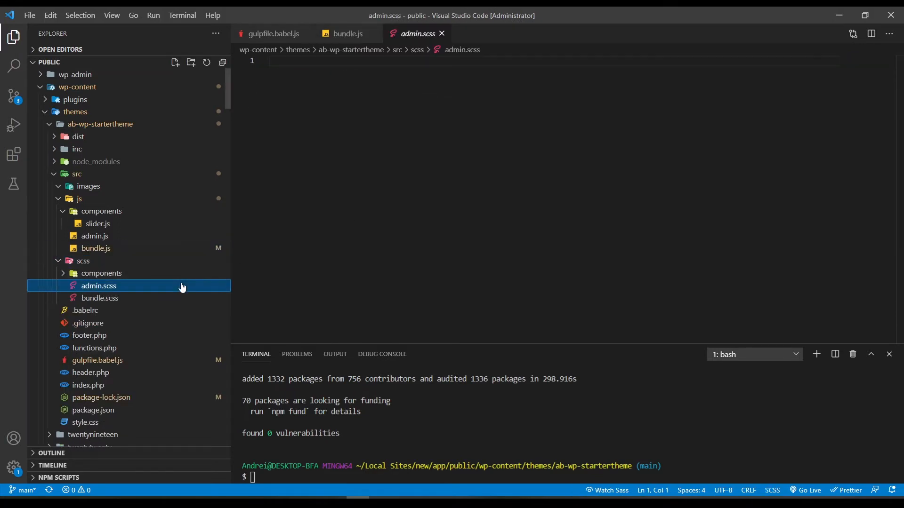
mouse_move(109, 304)
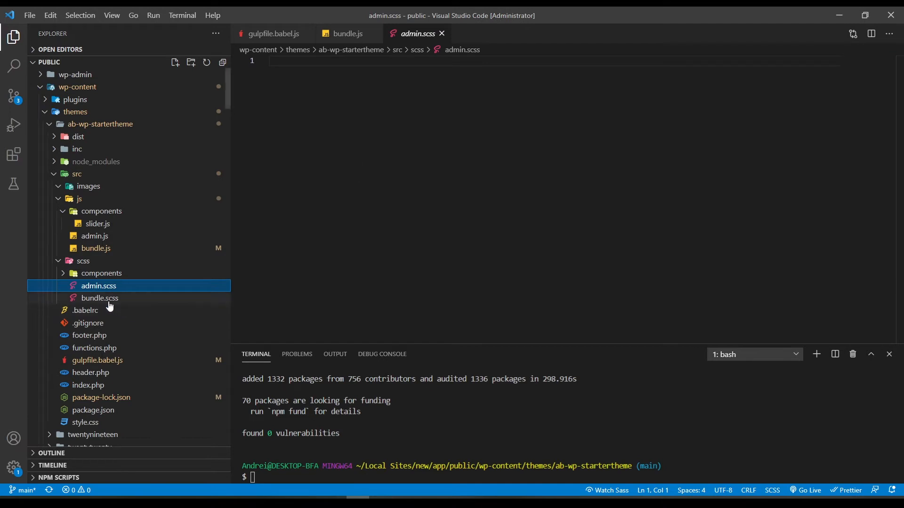
click(99, 297)
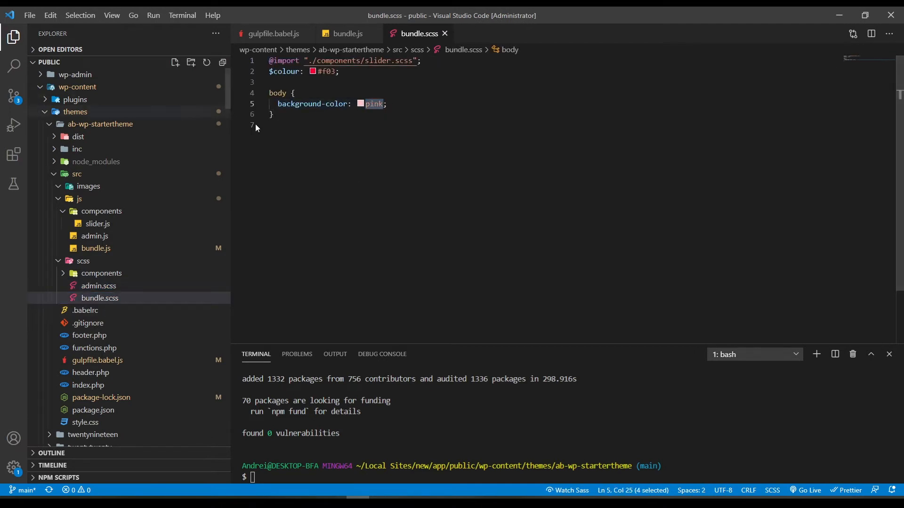
key(Delete)
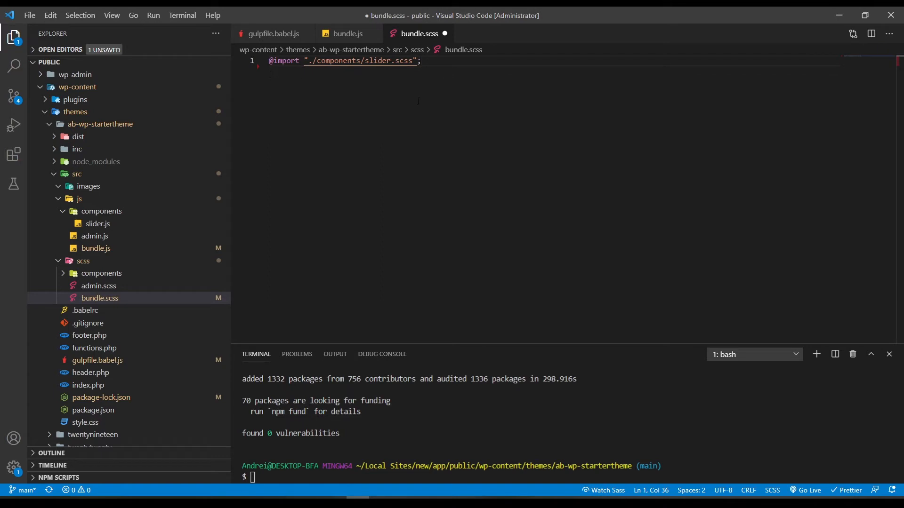
key(Enter)
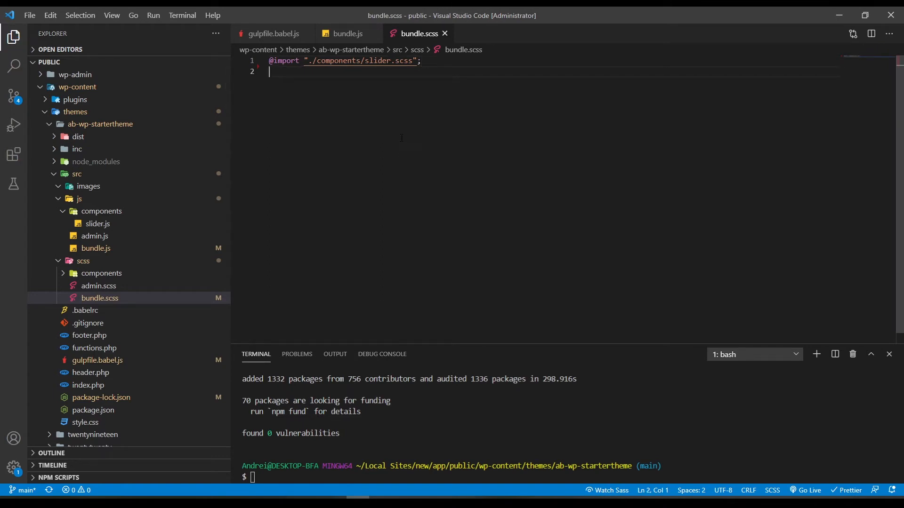
mouse_move(162, 259)
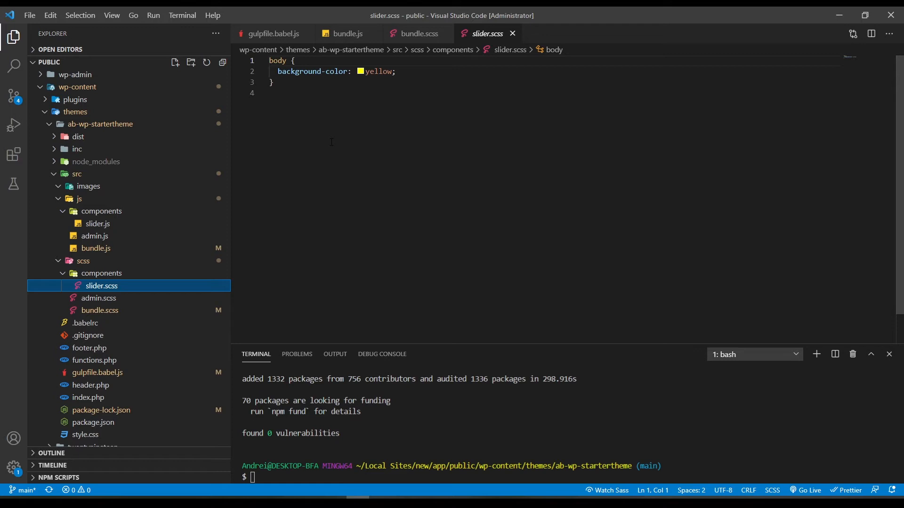
- Create a new front-page.scss file in the SCSS components folder
click(175, 63)
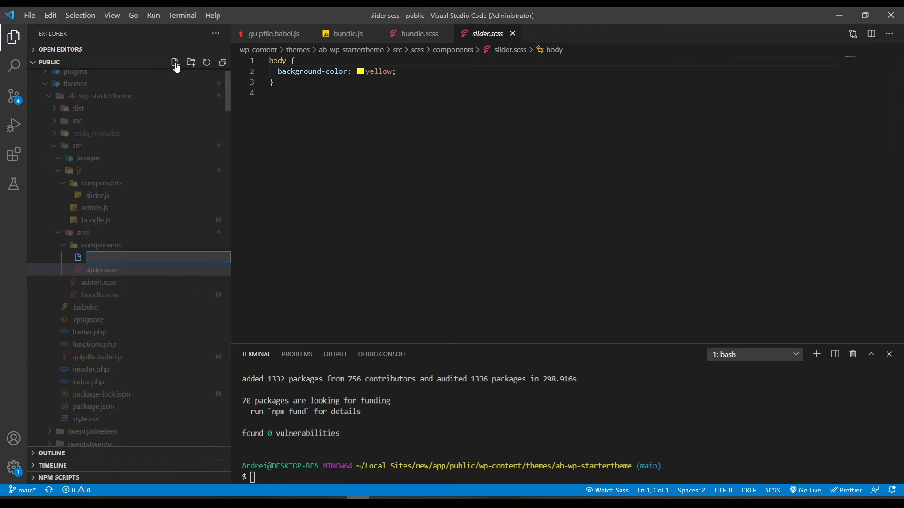
text(front-page)
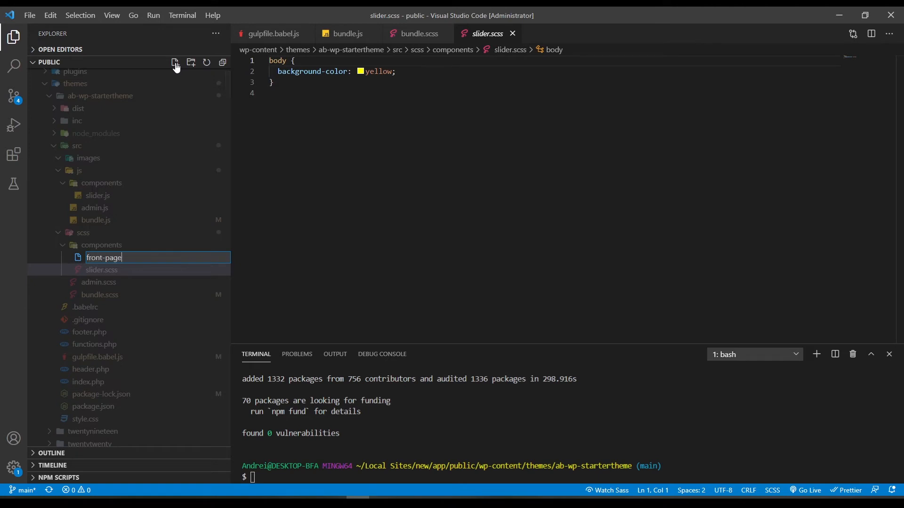
key(Enter)
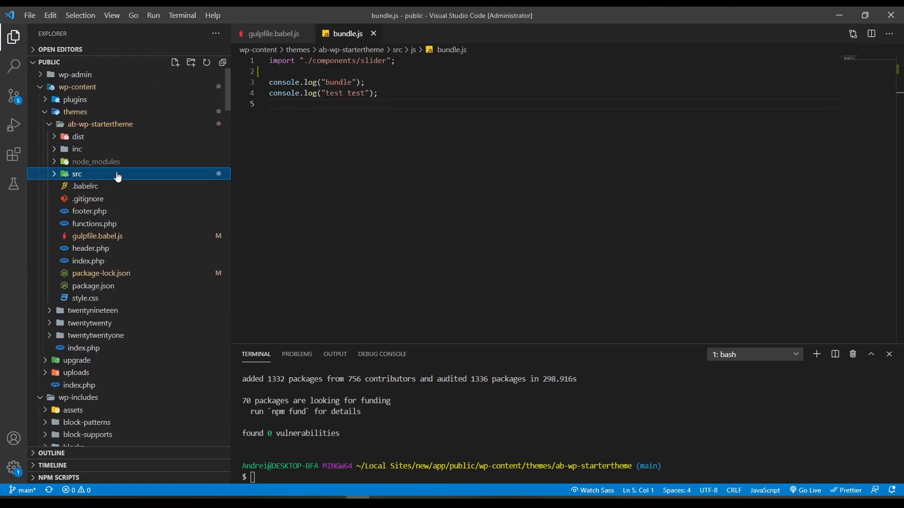
- Inspect the compiled admin.js and bundle.js in the dist folder, then collapse dist
click(77, 173)
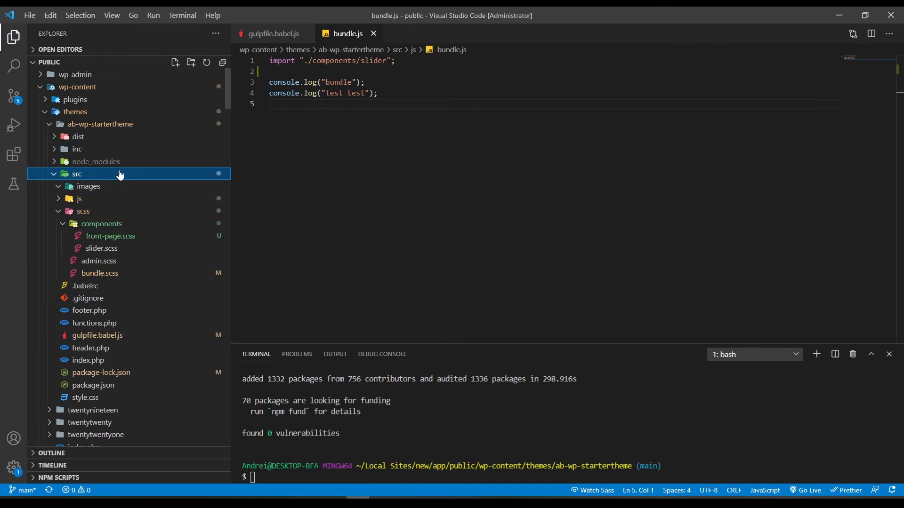
mouse_move(127, 188)
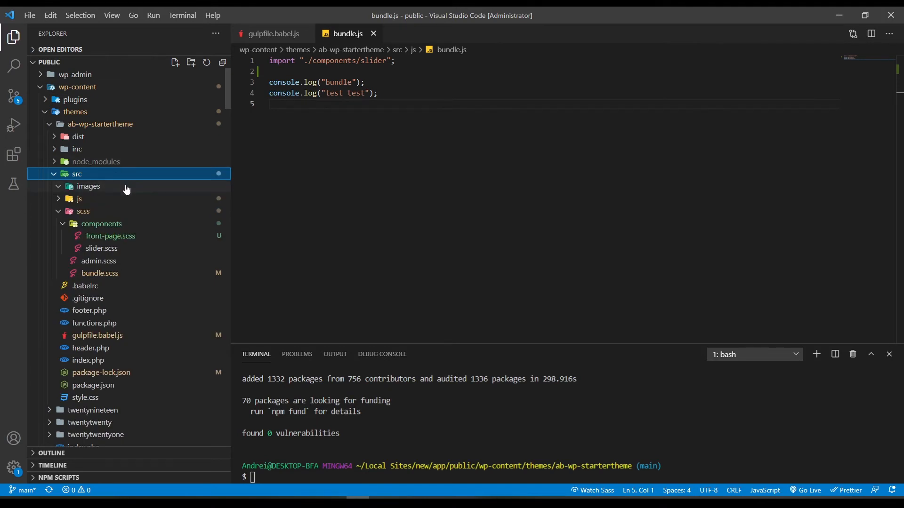
click(78, 137)
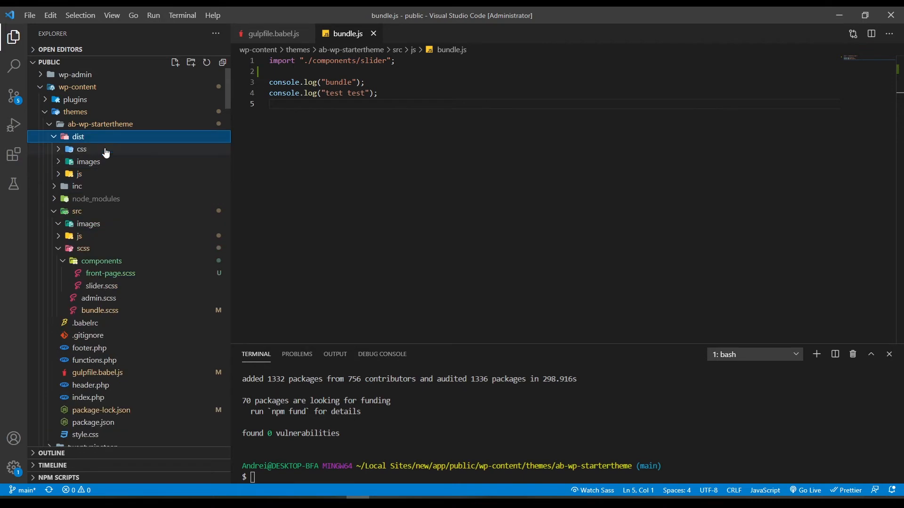
mouse_move(133, 143)
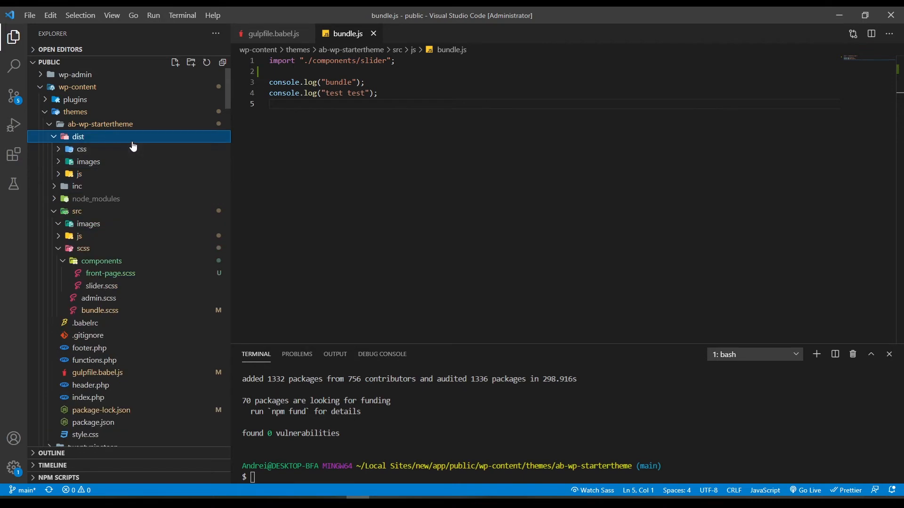
mouse_move(104, 169)
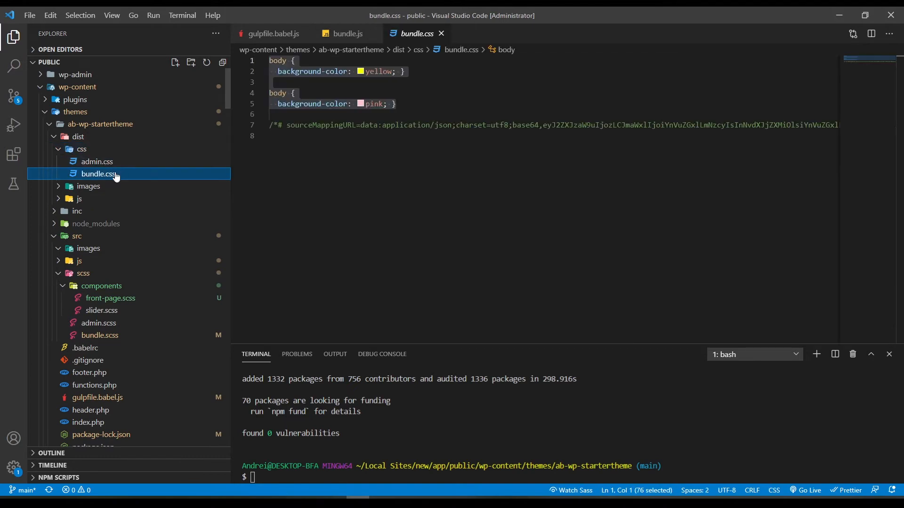
mouse_move(123, 179)
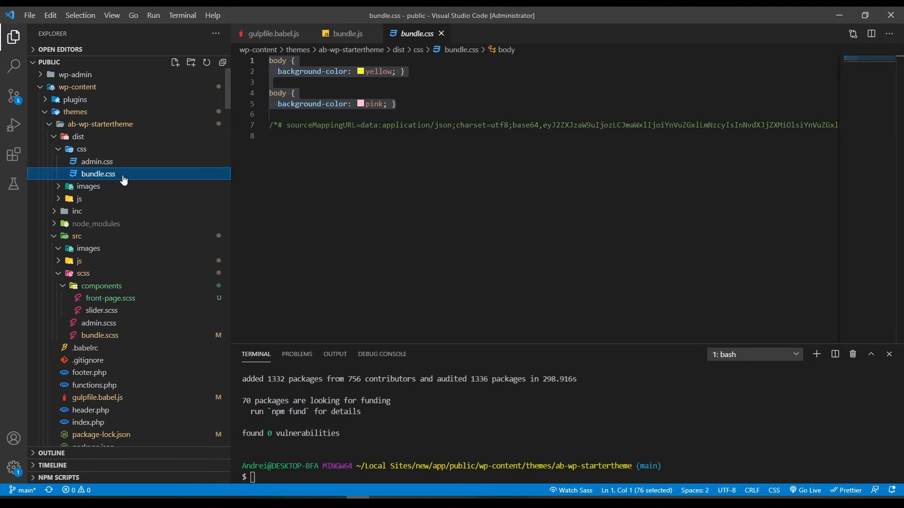
click(79, 199)
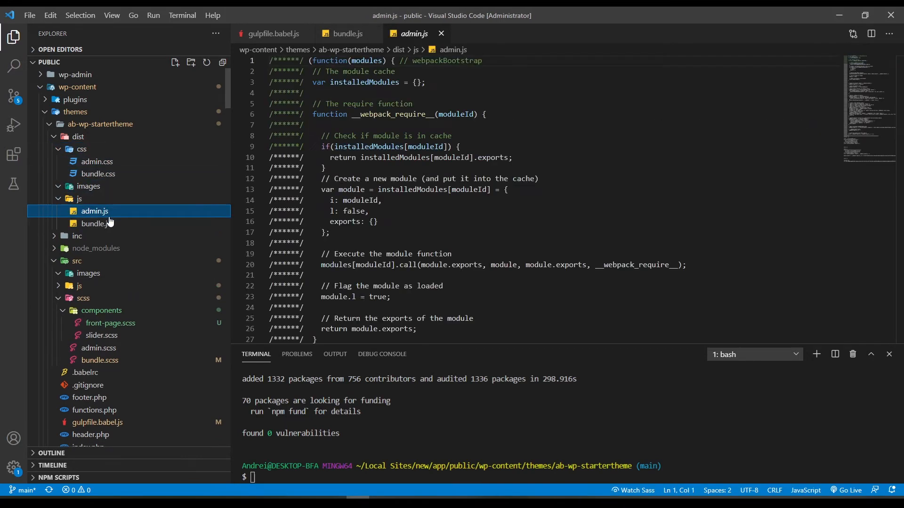
click(95, 224)
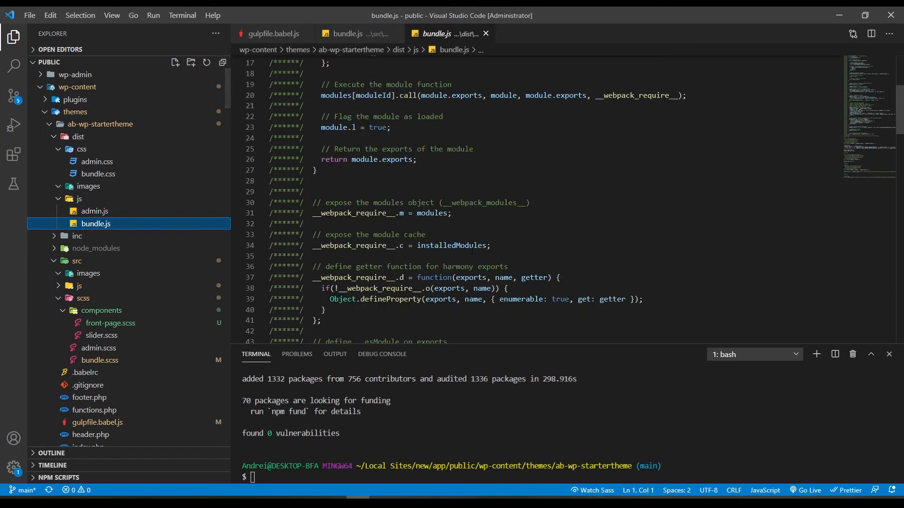
scroll(up, 3)
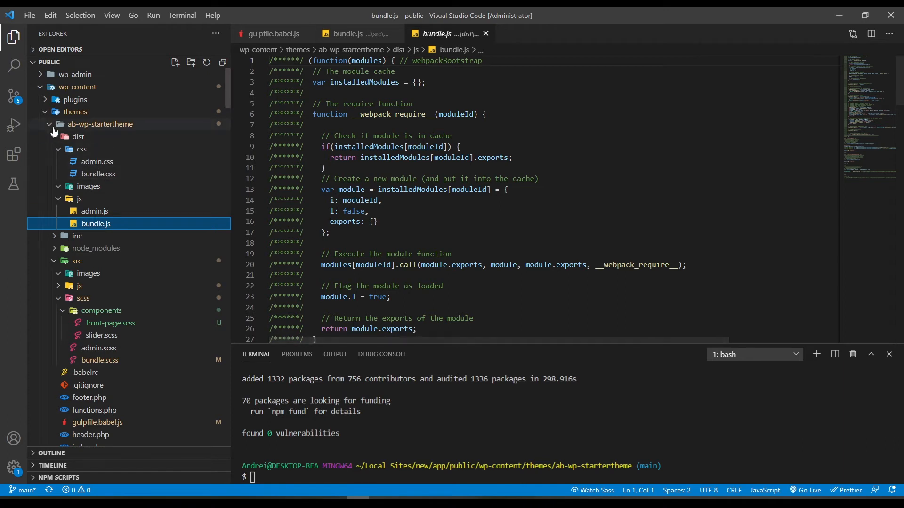
click(78, 136)
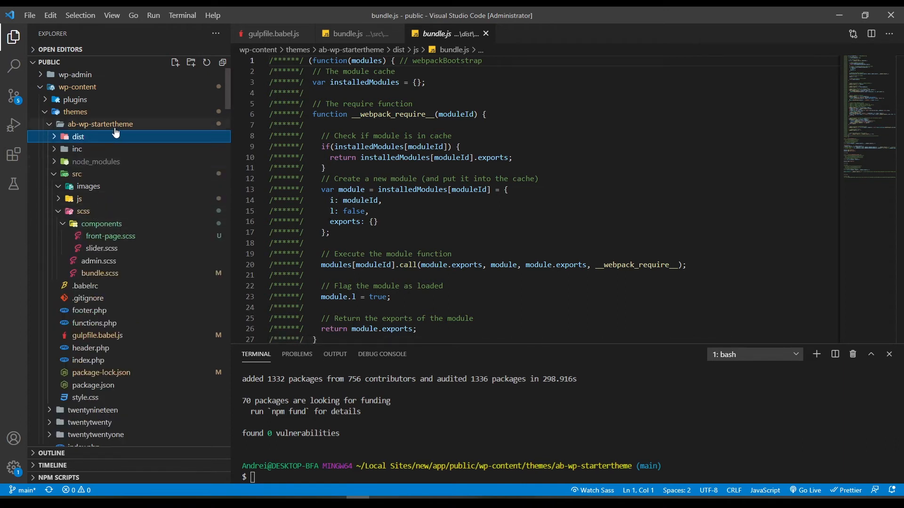
- Open functions.php from inc and add an empty line after the '/enqueue.php' includes entry
click(78, 149)
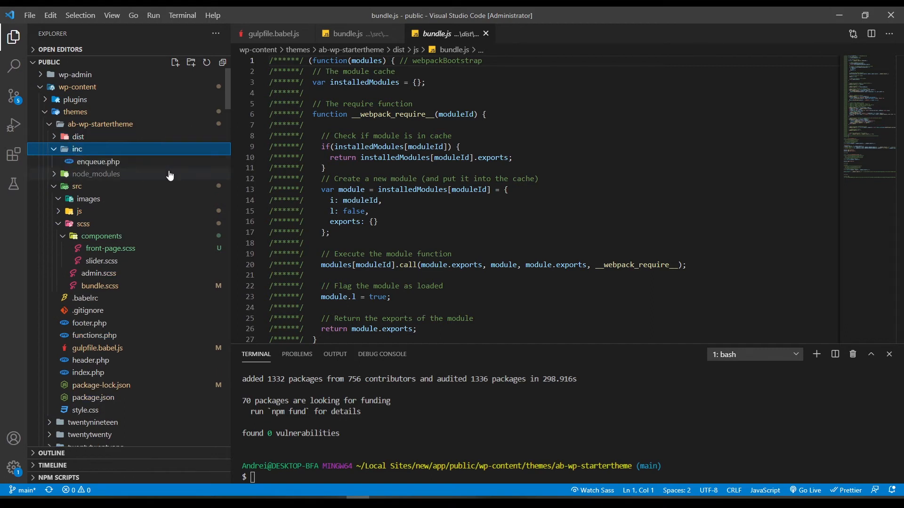
mouse_move(130, 186)
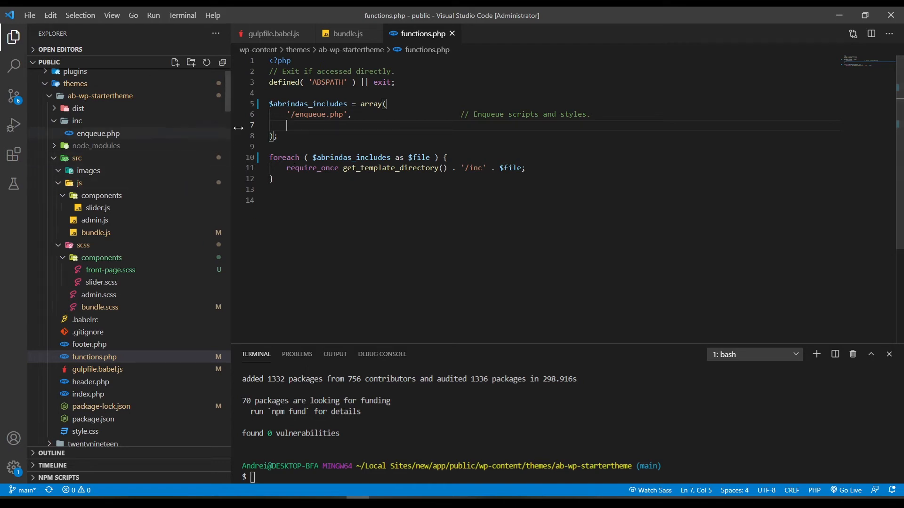
mouse_move(108, 142)
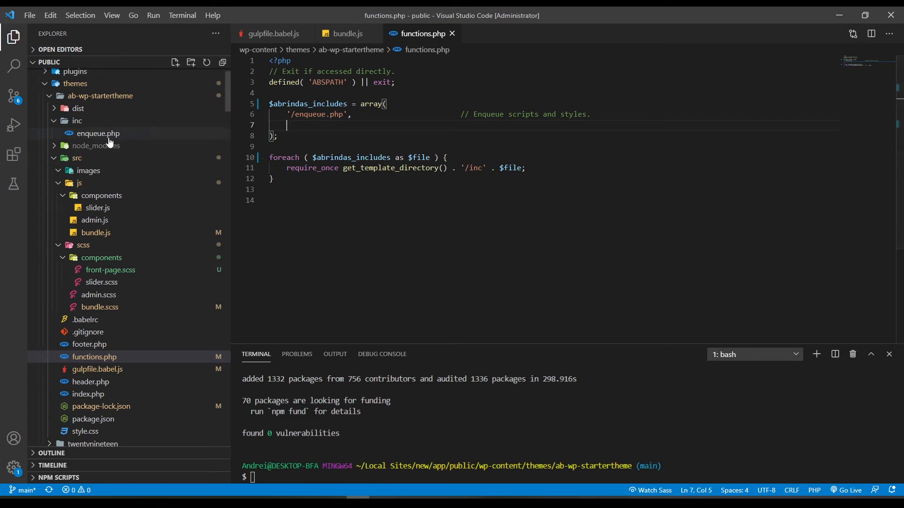
double_click(98, 133)
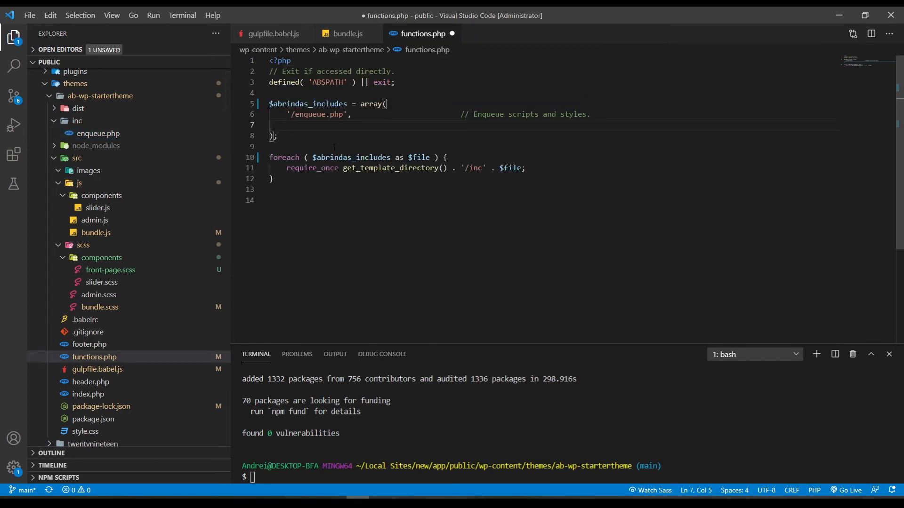
- Create custom-function.php in the inc folder with a custom_function() echoing text
click(96, 134)
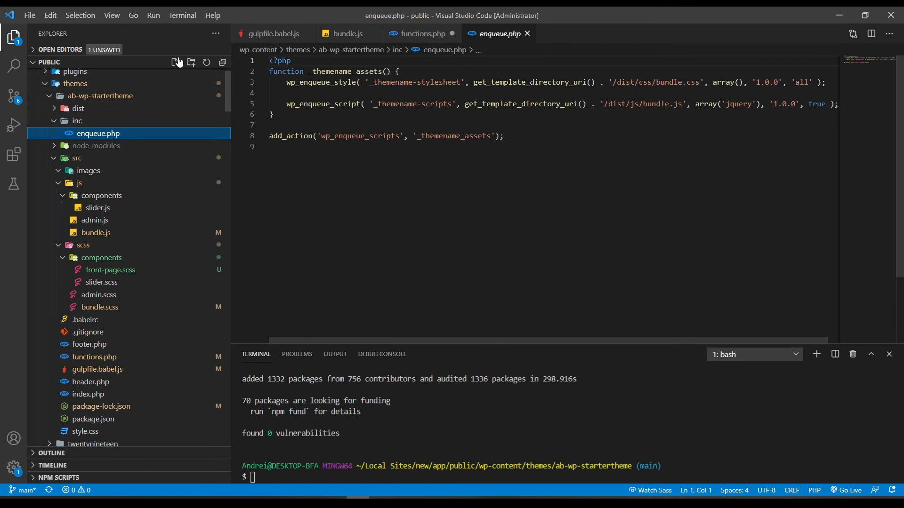
click(175, 62)
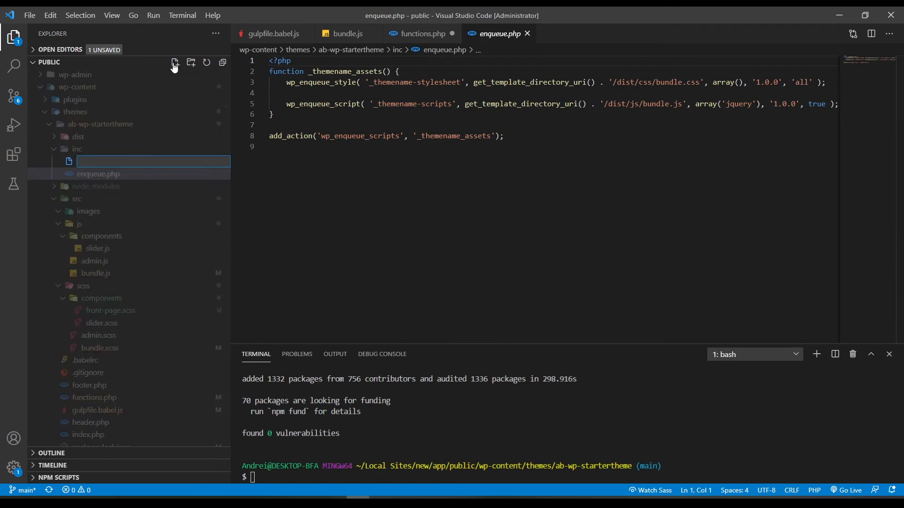
text(custom-function.php)
text(<)
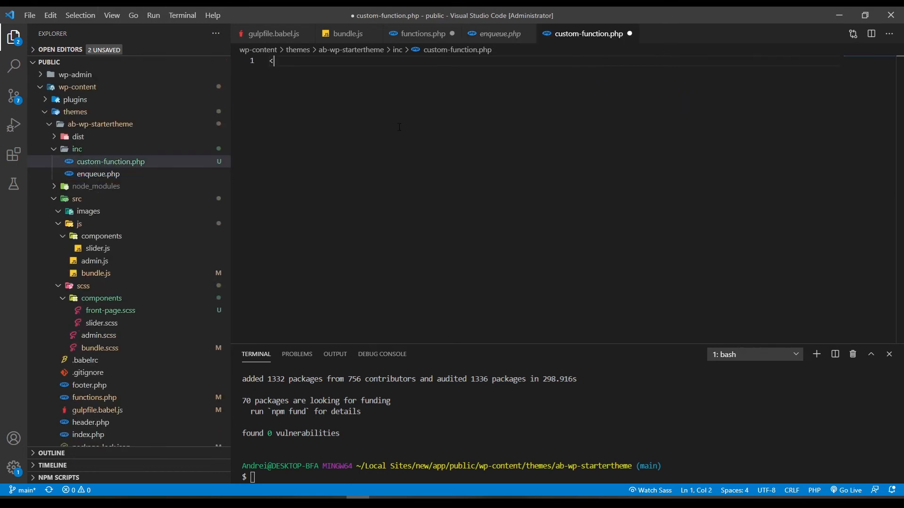
text(?php)
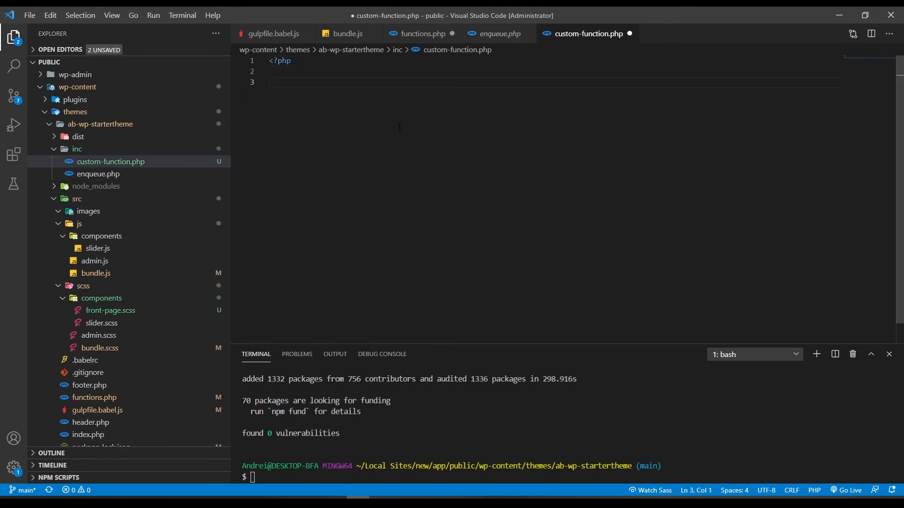
text(function custom_function() {)
text(echo "Hit the like button";)
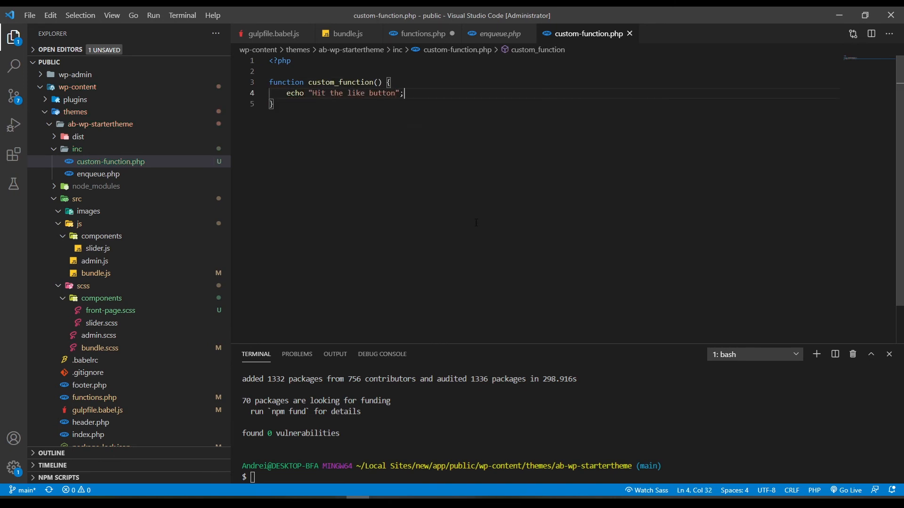
- Add '/custom-function.php' to the includes array in functions.php
click(422, 34)
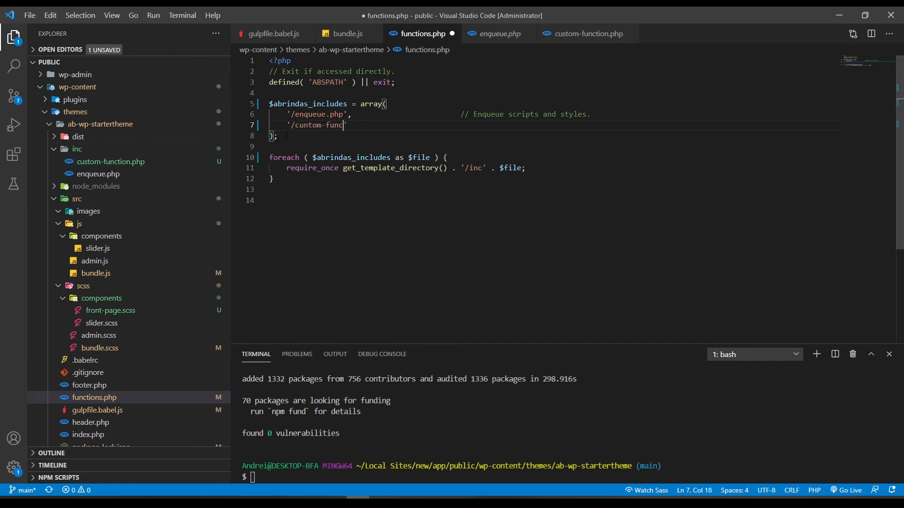
text(tion.php')
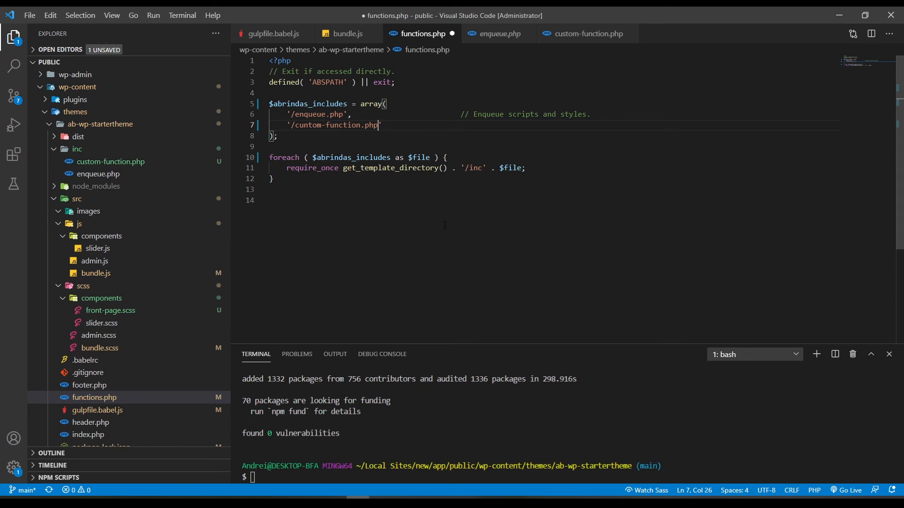
- Check the gulpfile's Browsersync proxy and package.json's gulp start script
click(271, 34)
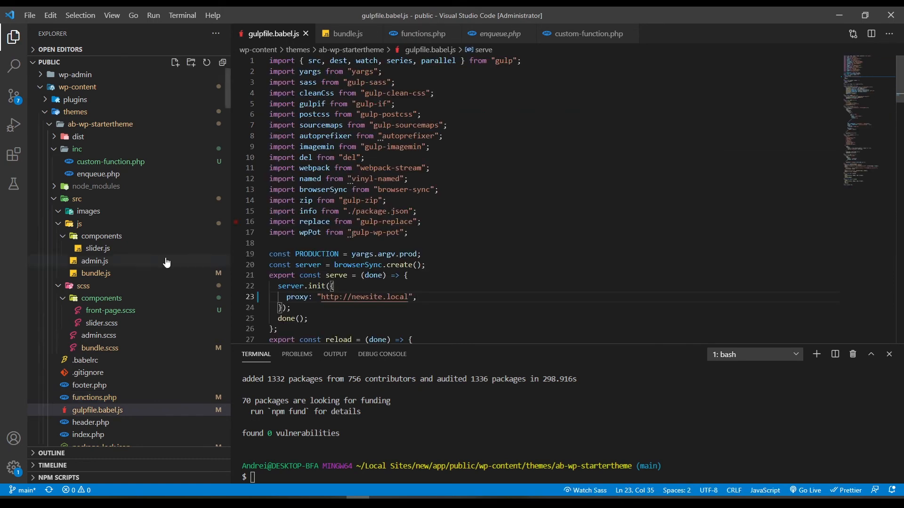
mouse_move(376, 211)
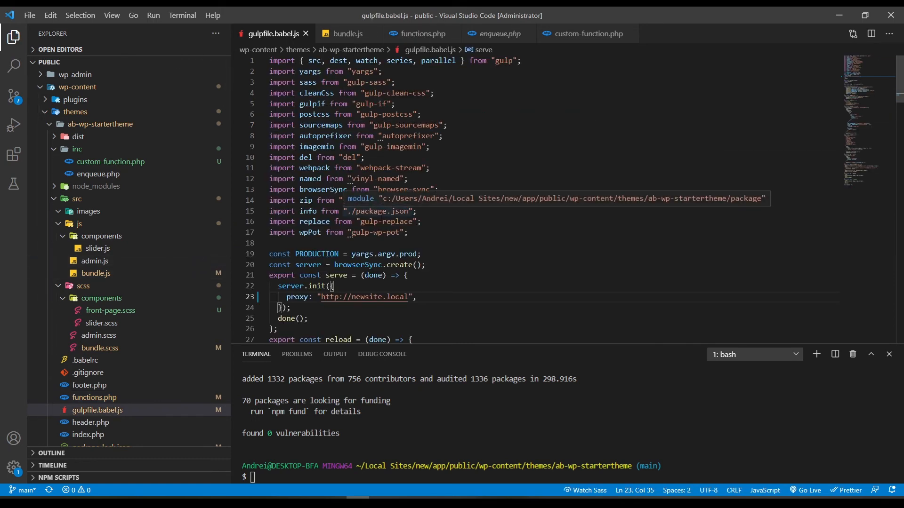
scroll(down, 3)
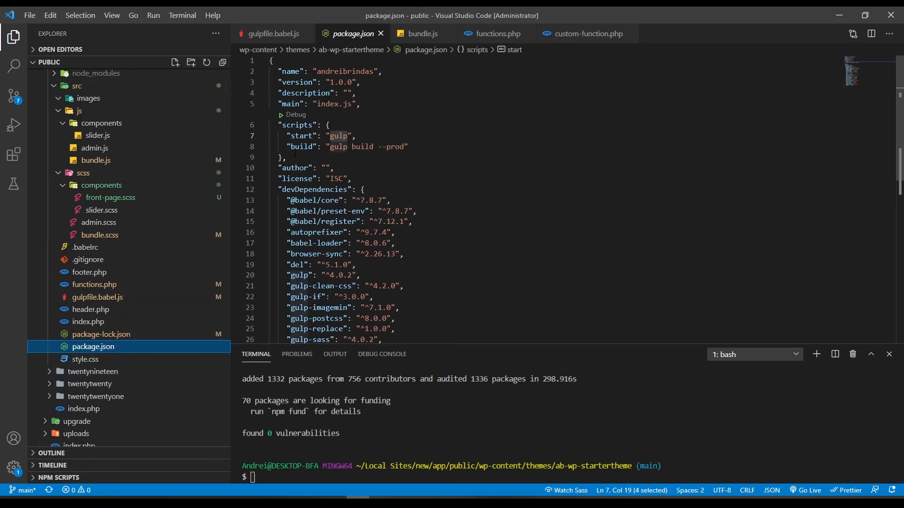
double_click(301, 136)
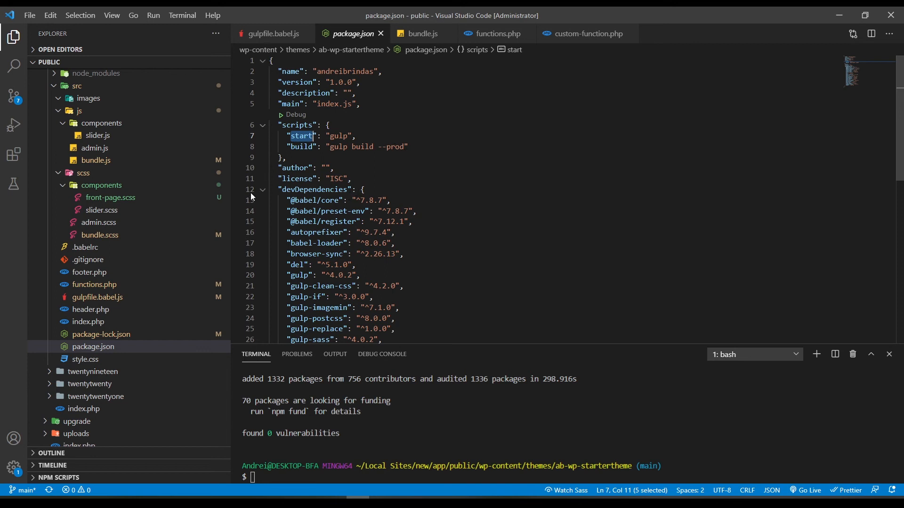
mouse_move(173, 211)
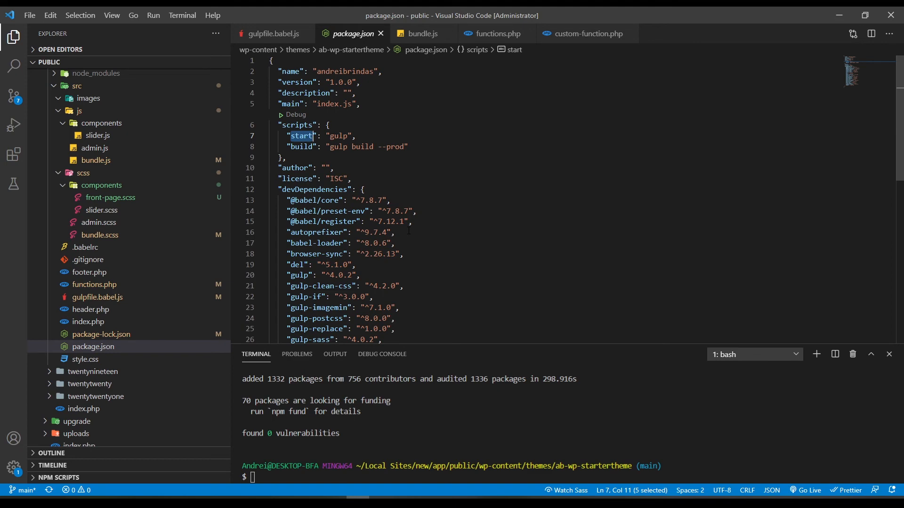
text(gulp)
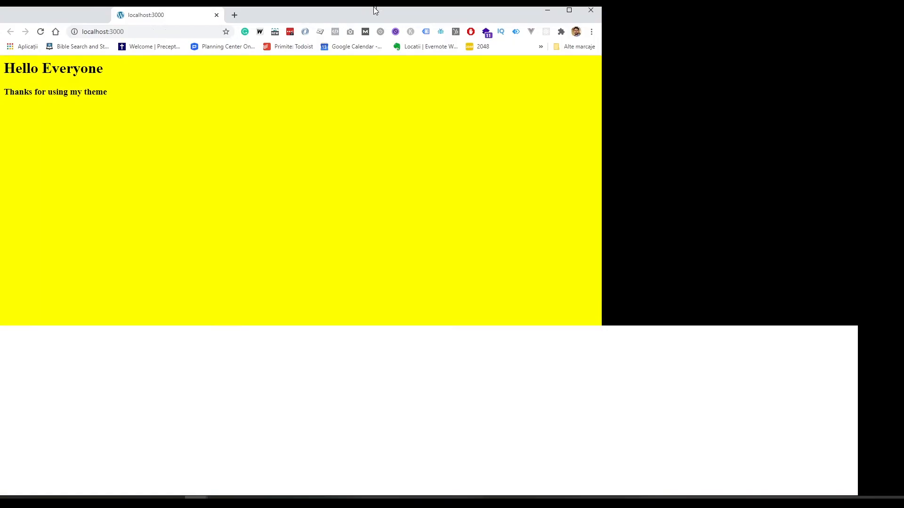
- Maximize the Chrome window showing the yellow 'Hello Everyone' page on localhost:3000
click(569, 9)
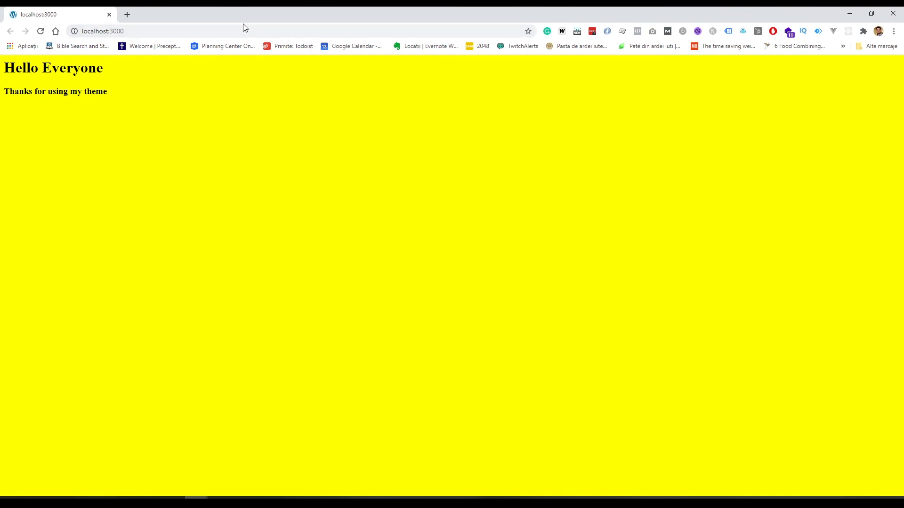
mouse_move(308, 420)
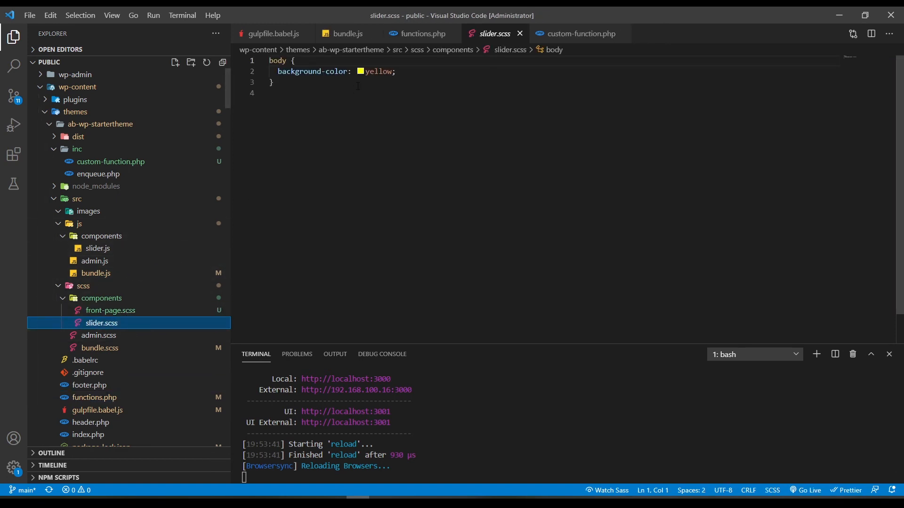
- Change the body background in slider.scss from yellow to lightblue and save
double_click(379, 72)
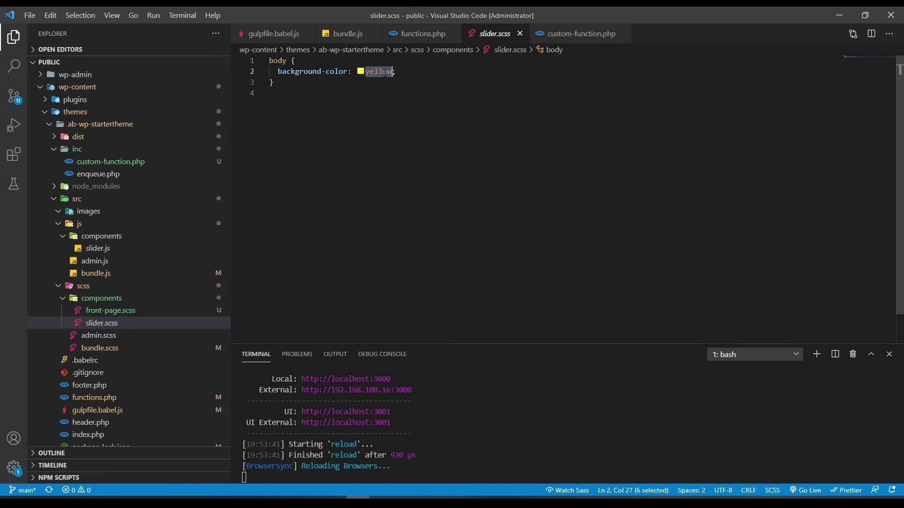
text(lightblue)
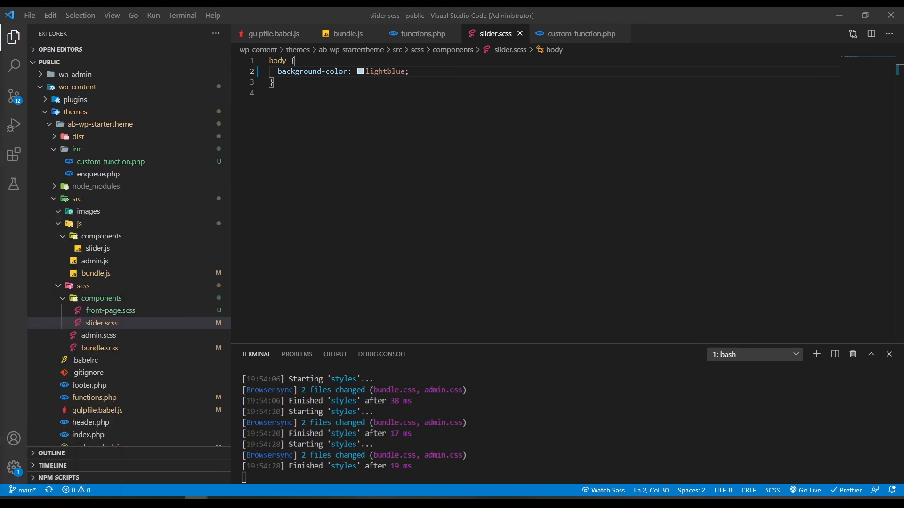
- Show the starter theme's GitHub repository clone address
scroll(down, 3)
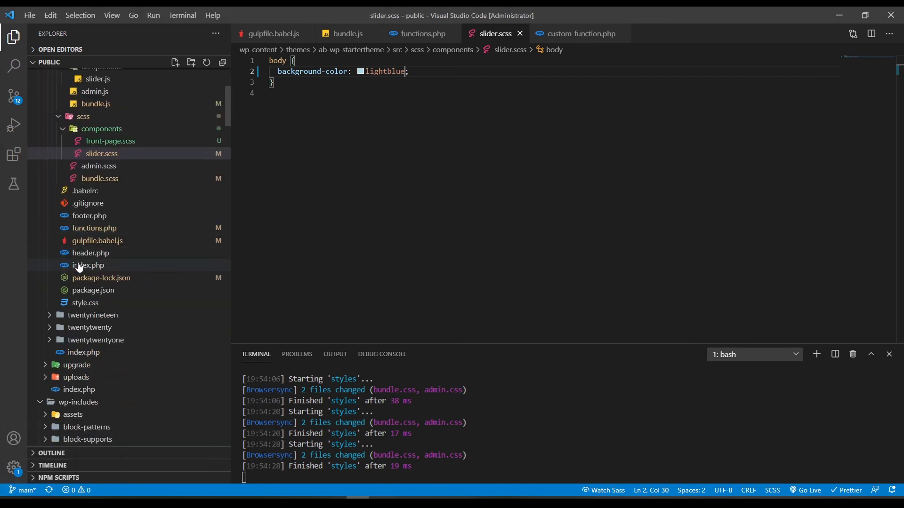
mouse_move(87, 265)
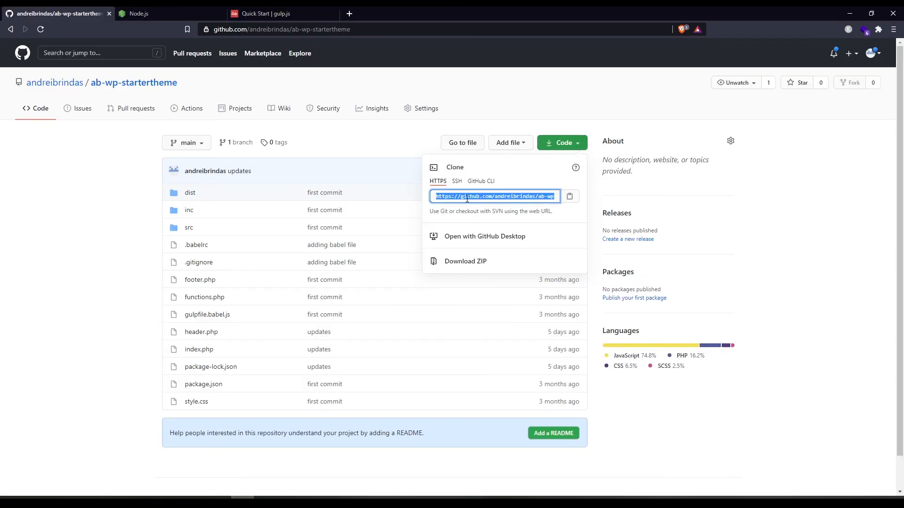
double_click(467, 195)
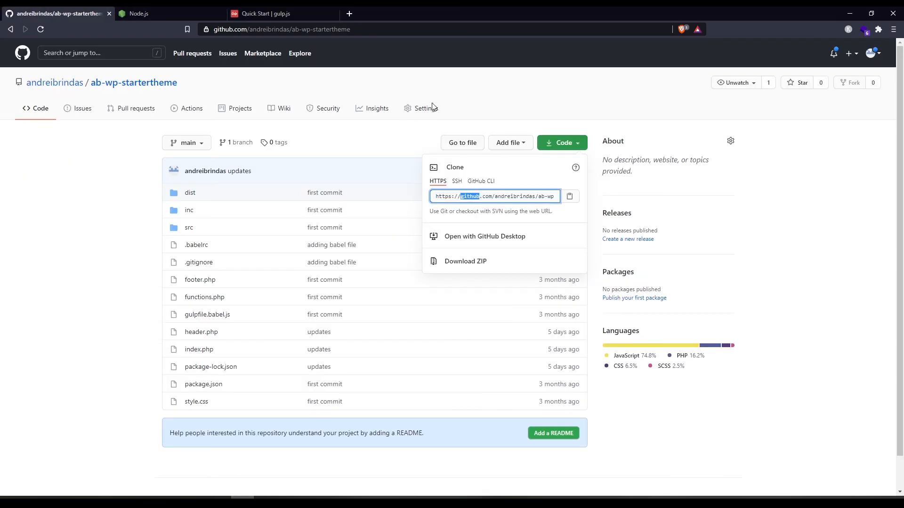